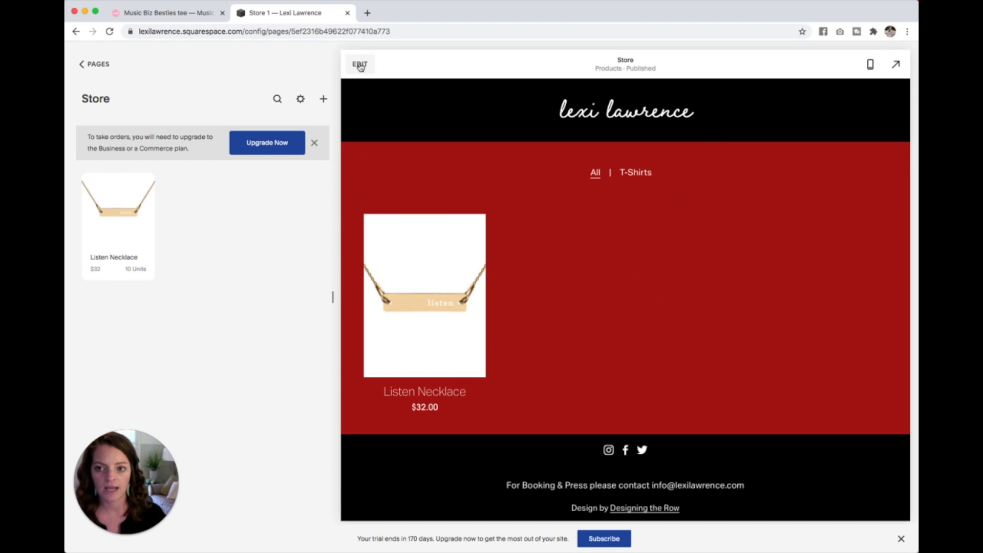
Enter the Store page editor and scroll to the product block.
left_click(359, 64)
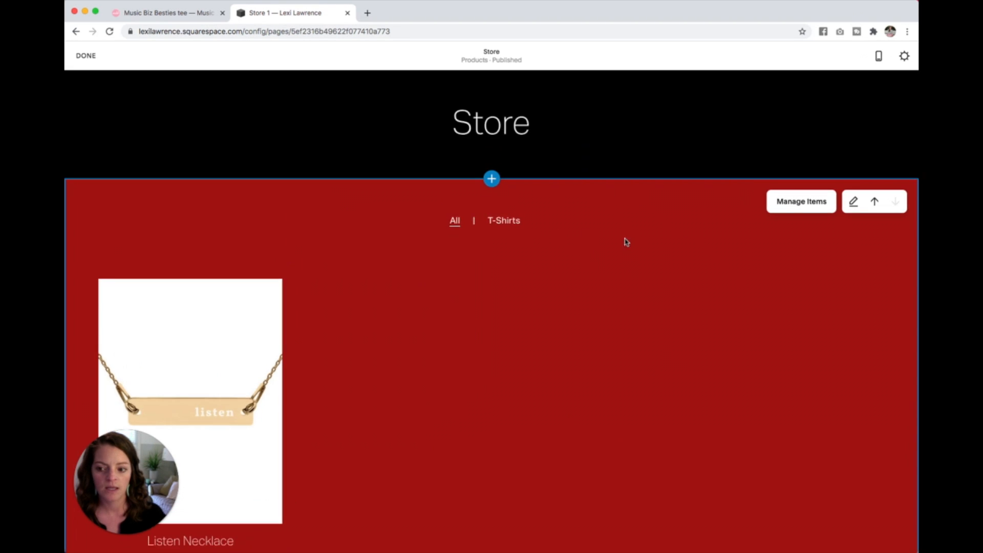
scroll("down", 3)
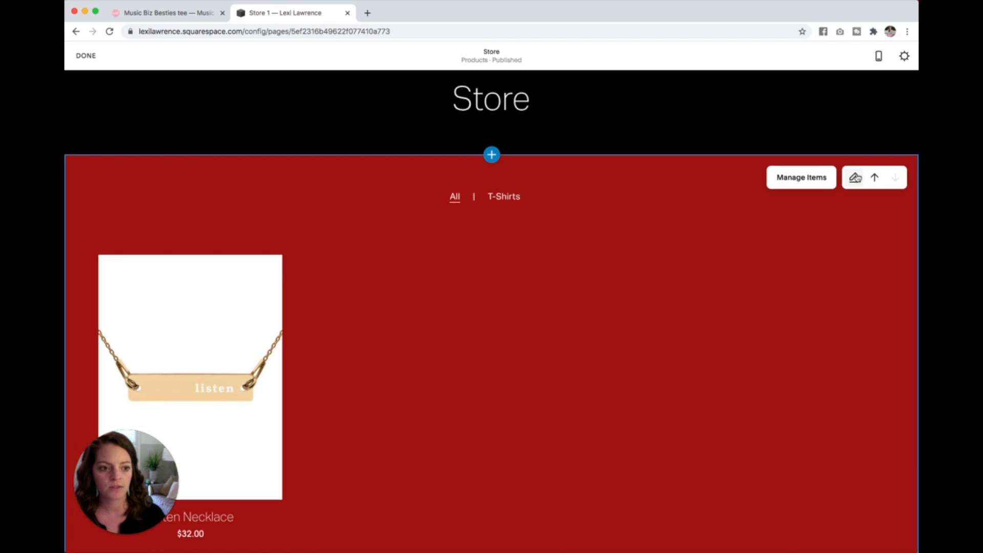
Set the product grid width to Inset in the section's design settings.
left_click(854, 177)
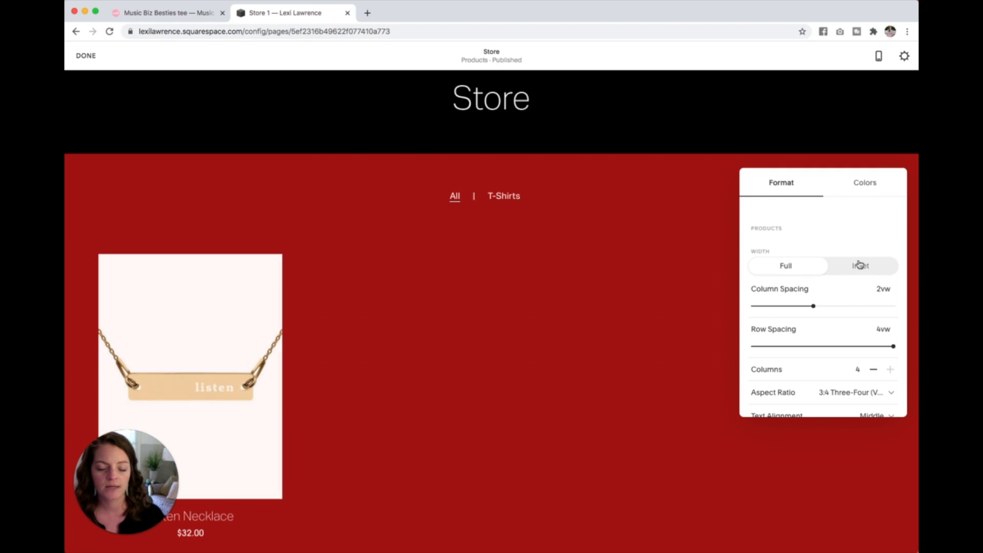
mouse_move(860, 265)
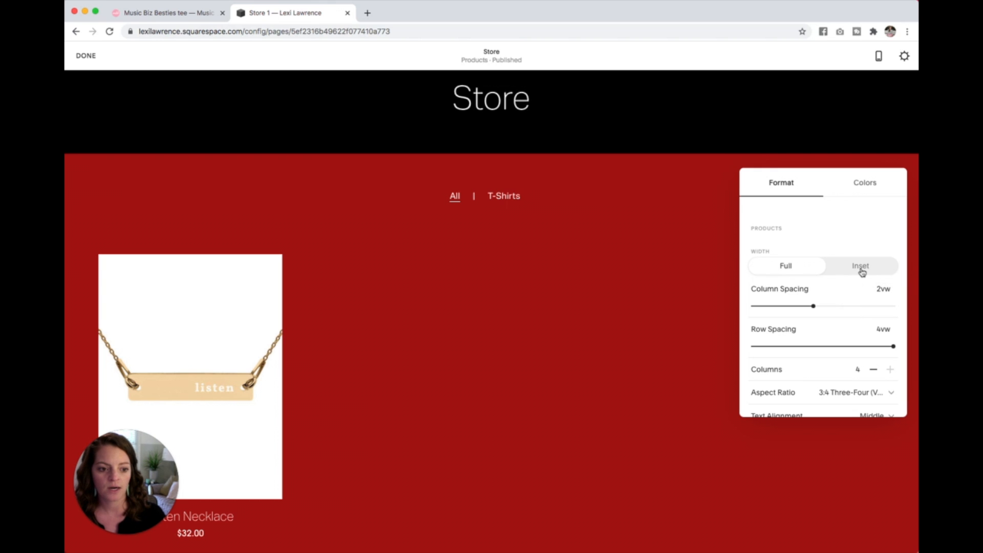
left_click(860, 266)
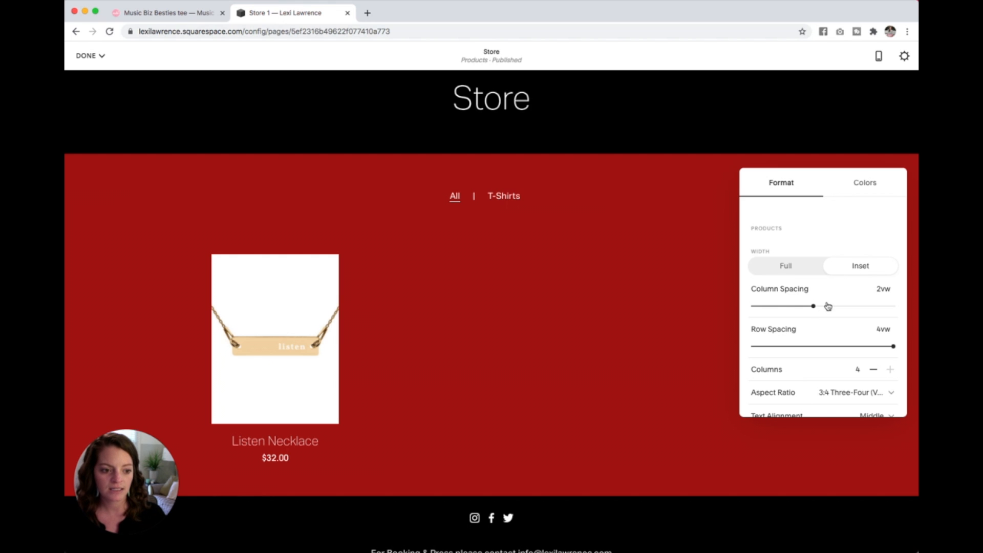
mouse_move(833, 308)
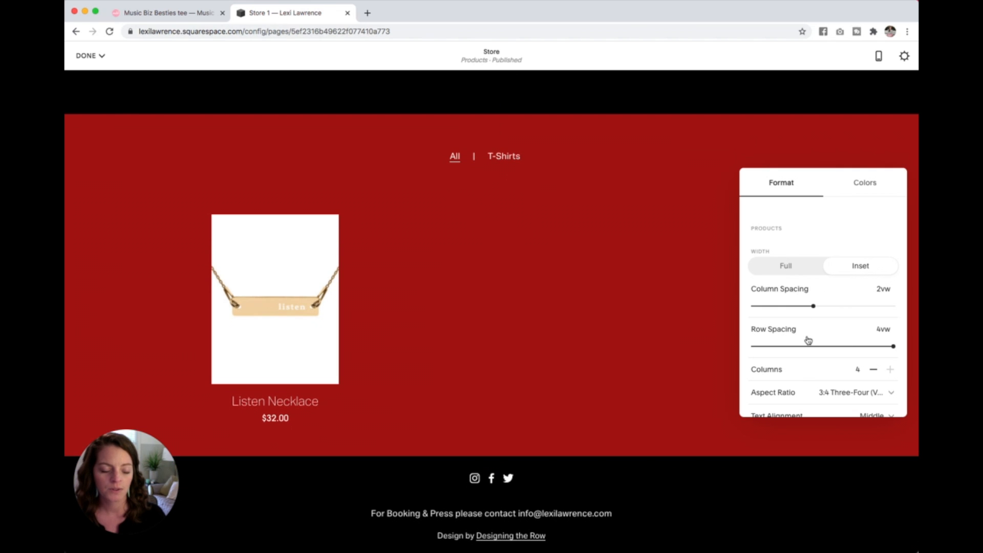
scroll("down", 3)
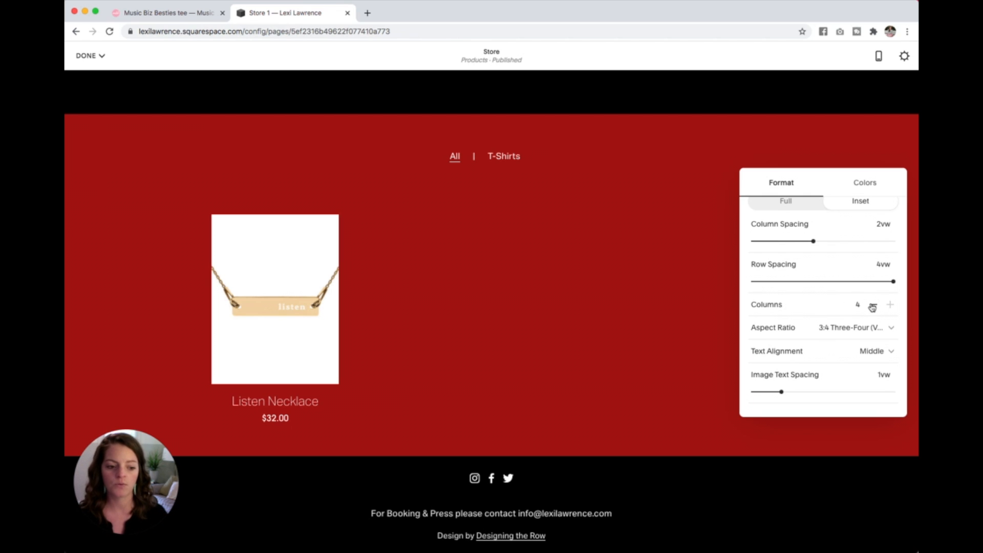
mouse_move(854, 330)
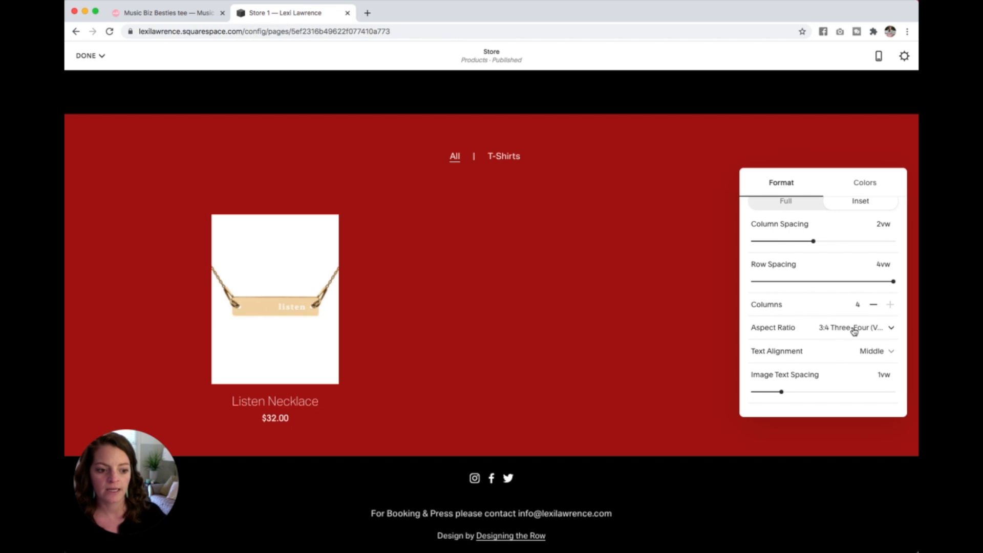
Set product images to 1:1 Square and keep product text centered after trying left alignment.
left_click(856, 328)
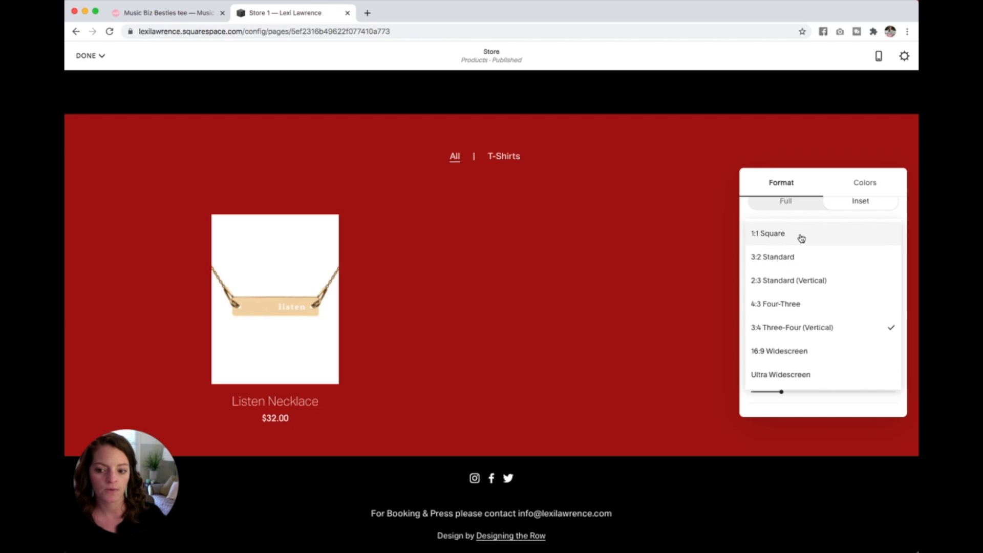
left_click(767, 234)
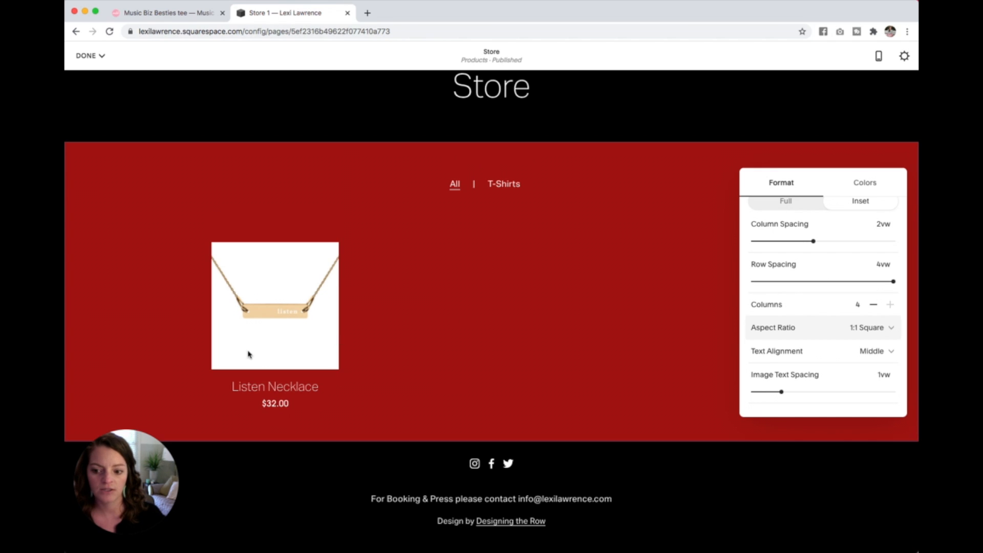
mouse_move(815, 335)
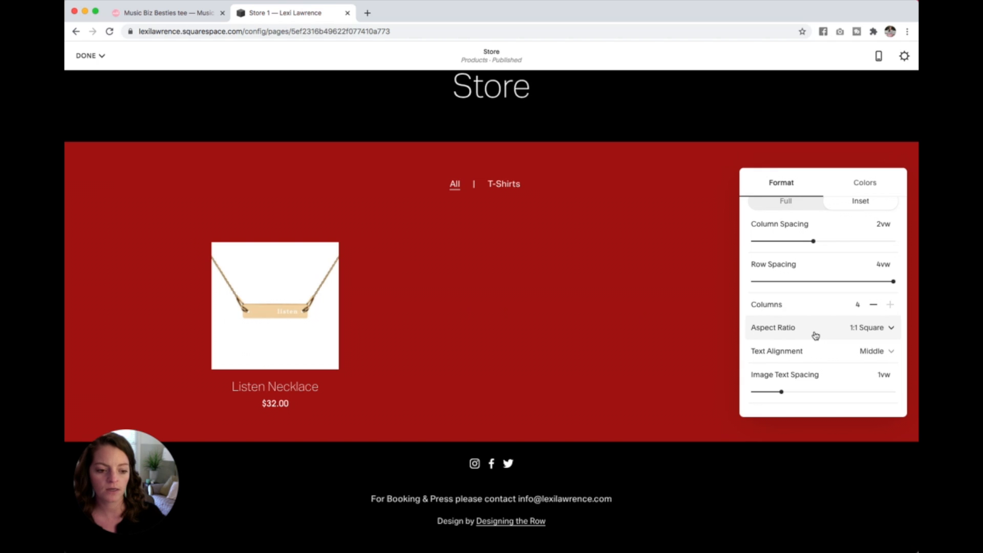
mouse_move(869, 351)
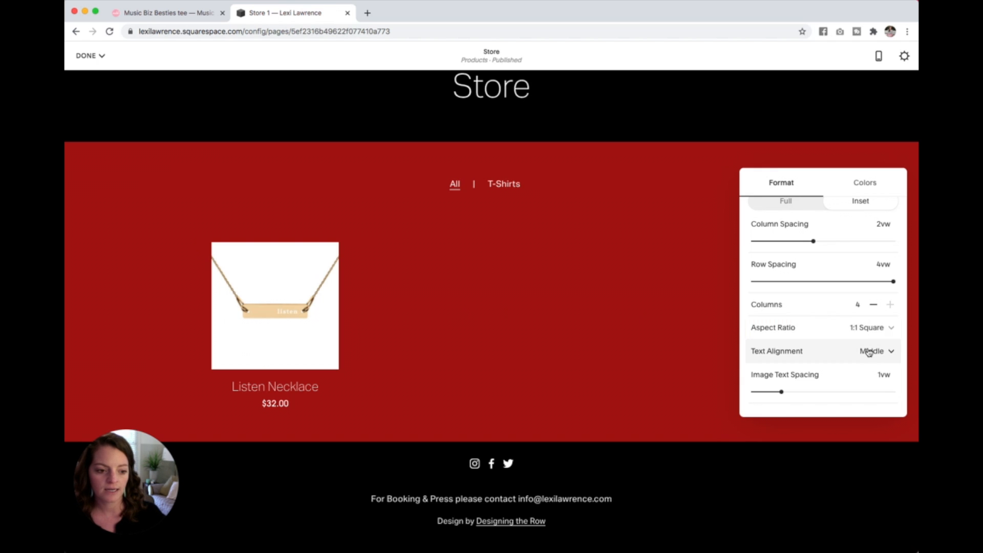
left_click(875, 350)
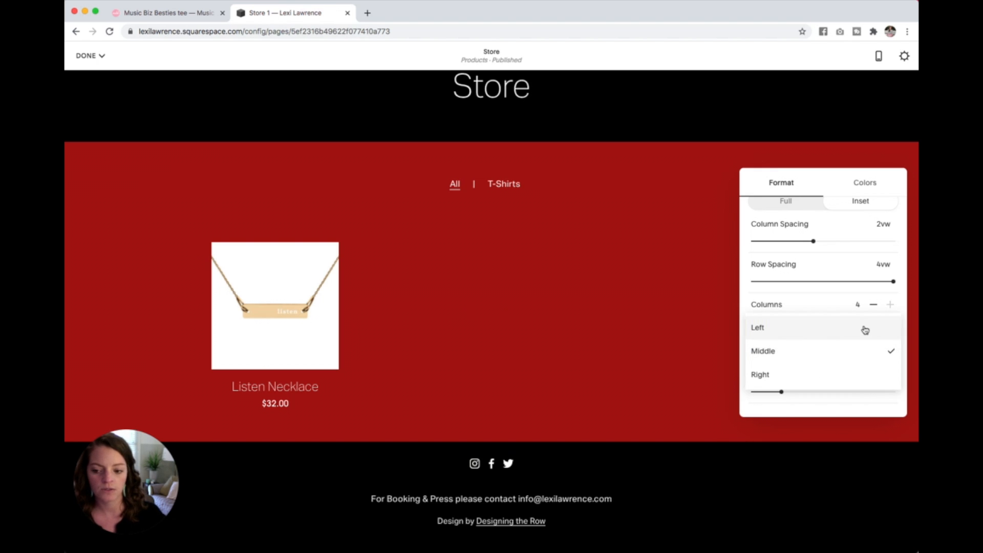
left_click(758, 327)
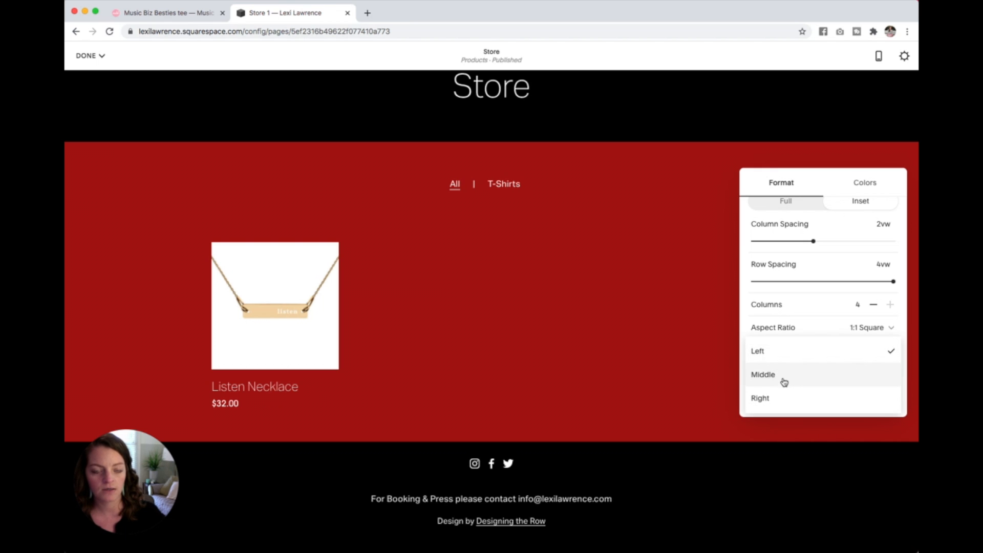
left_click(763, 375)
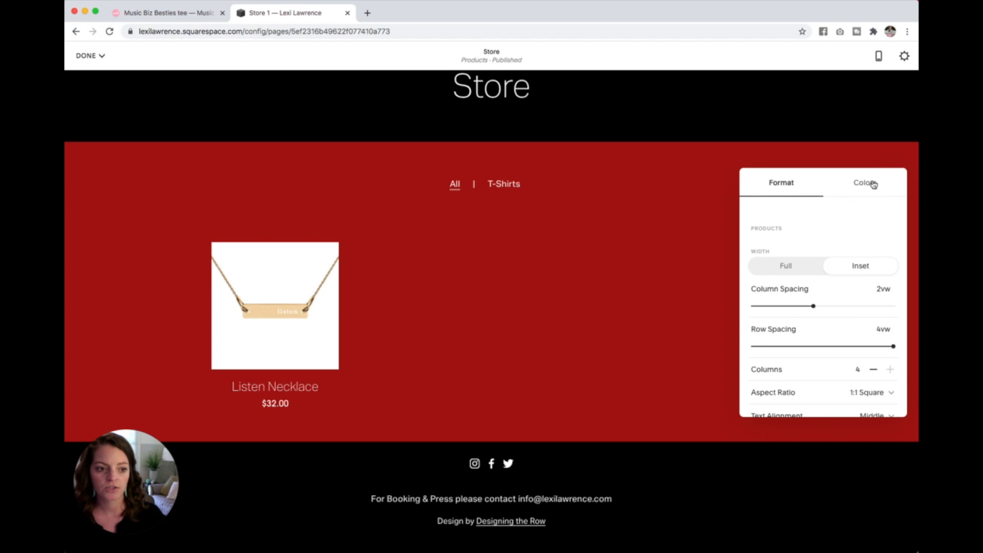
Browse the section's colour themes to pick Light Minimal for the product section.
left_click(864, 182)
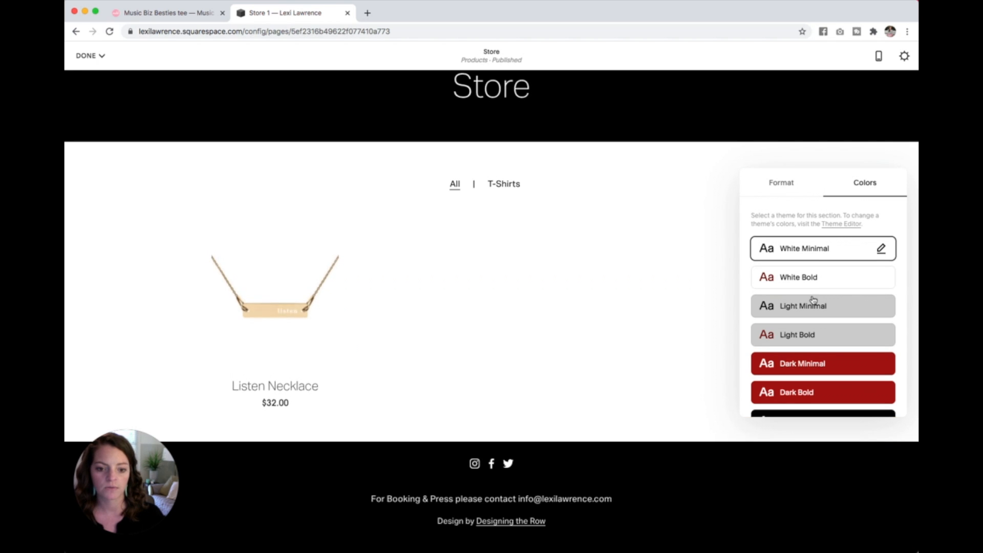
scroll("down", 3)
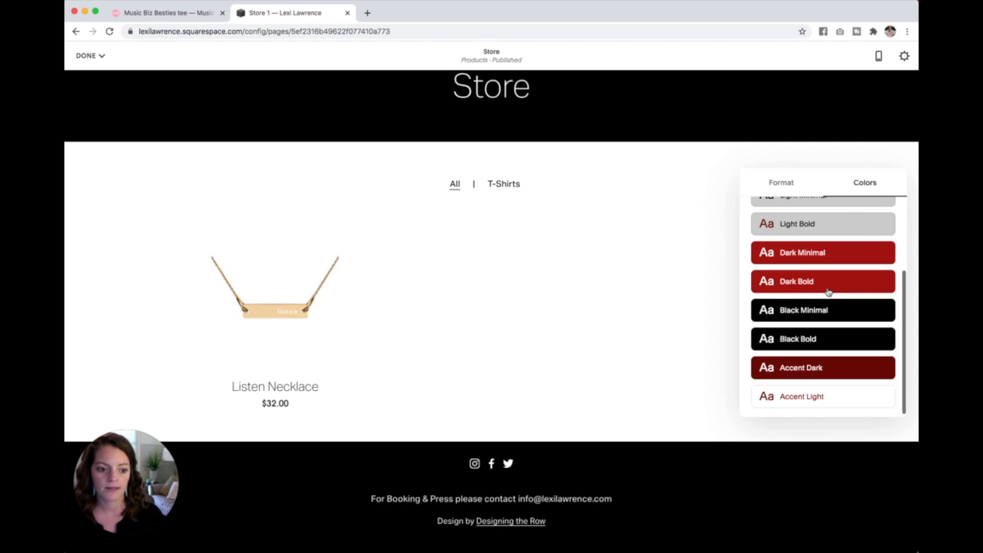
scroll("up", 3)
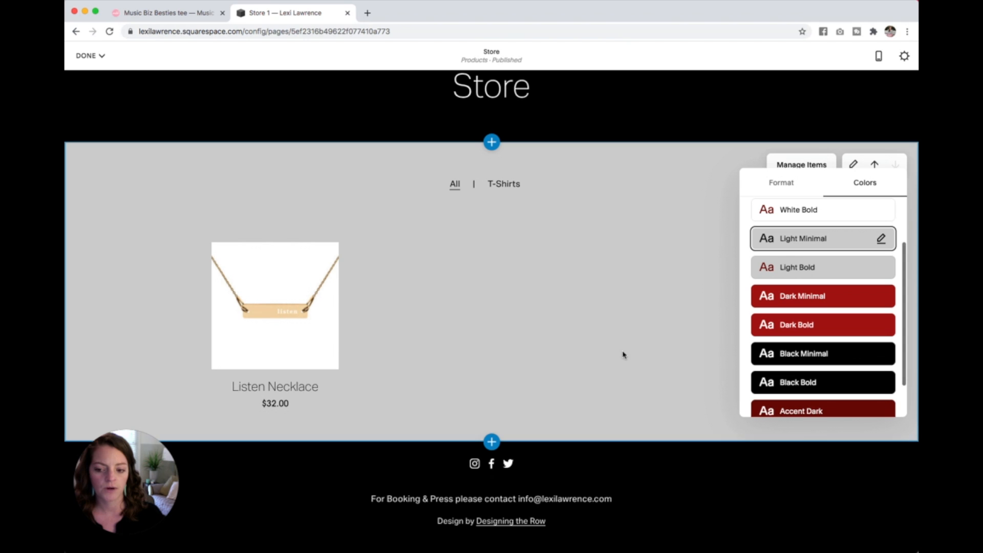
mouse_move(560, 306)
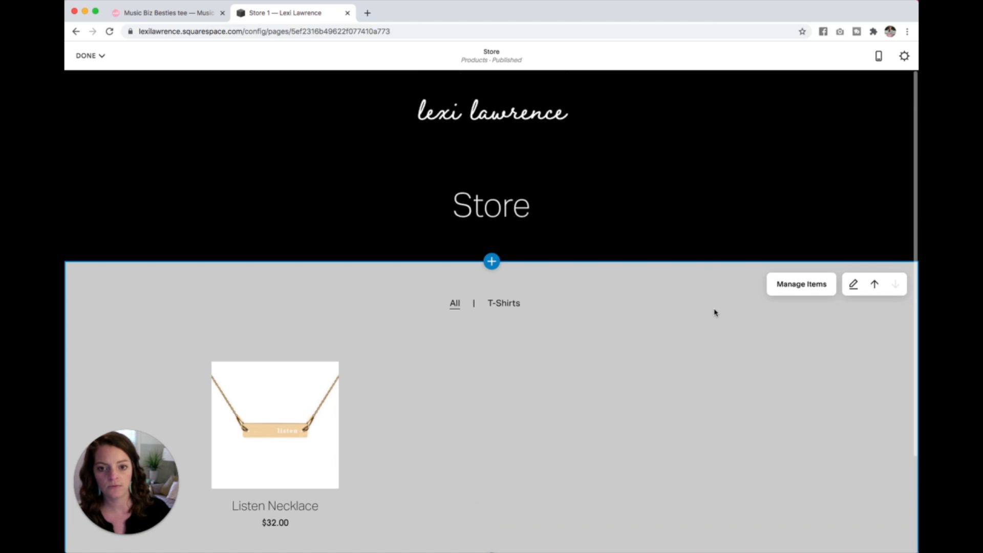
Bring up the colour themes for the Store title section.
left_click(490, 204)
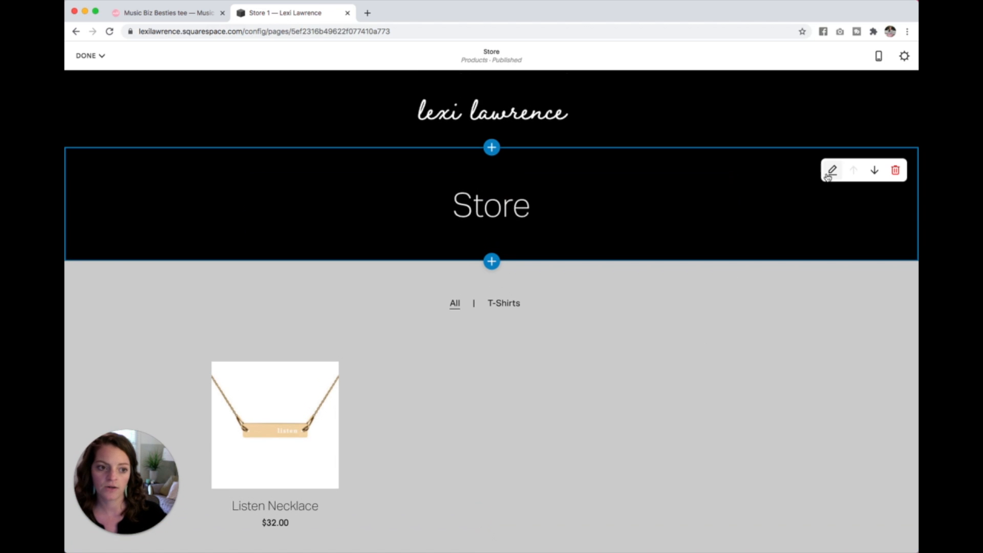
left_click(830, 170)
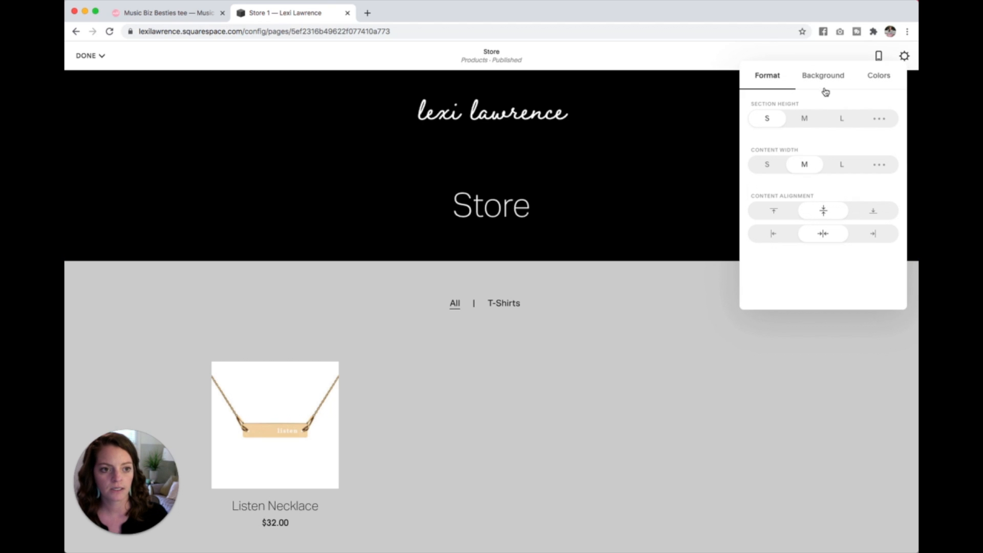
left_click(822, 75)
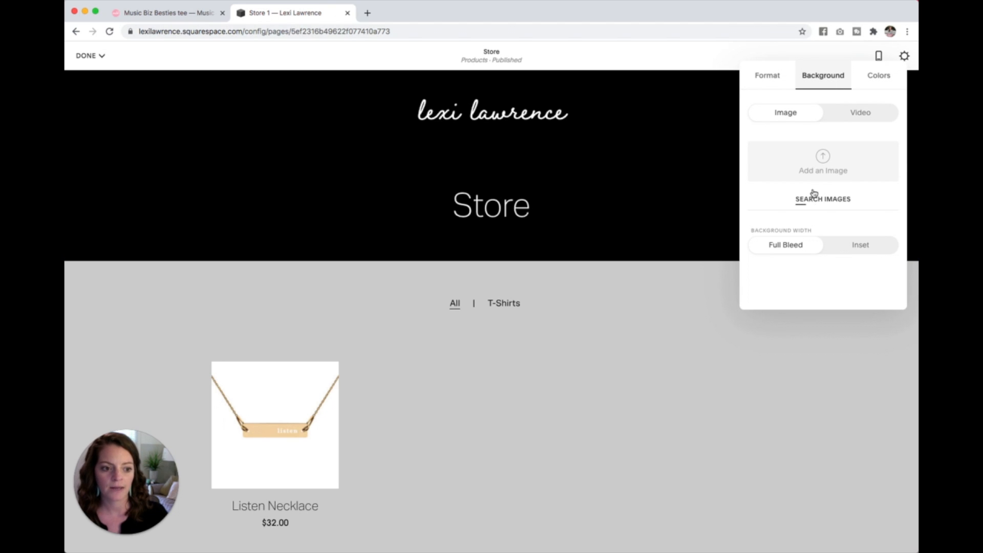
left_click(877, 75)
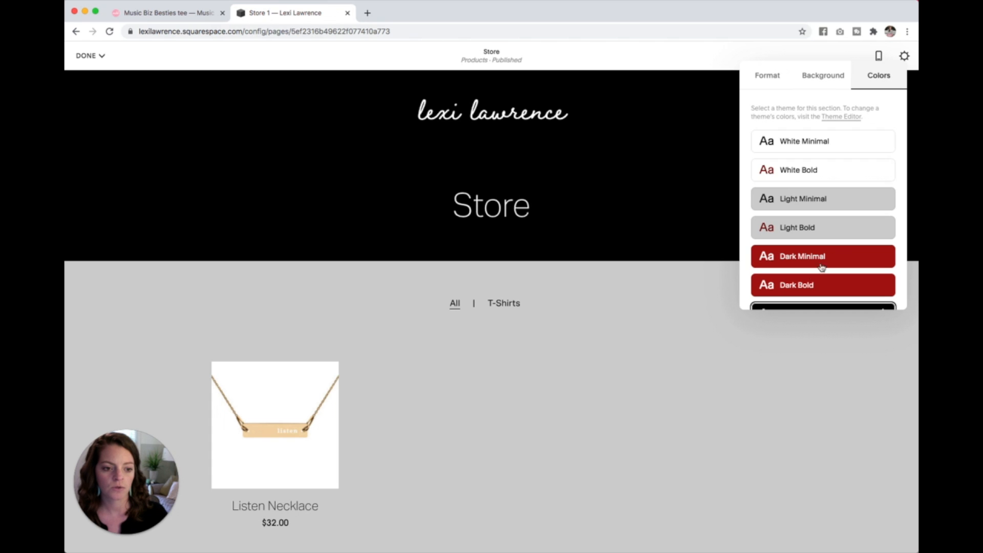
Try the red Dark Minimal theme on the header, then settle on Black Minimal.
left_click(801, 256)
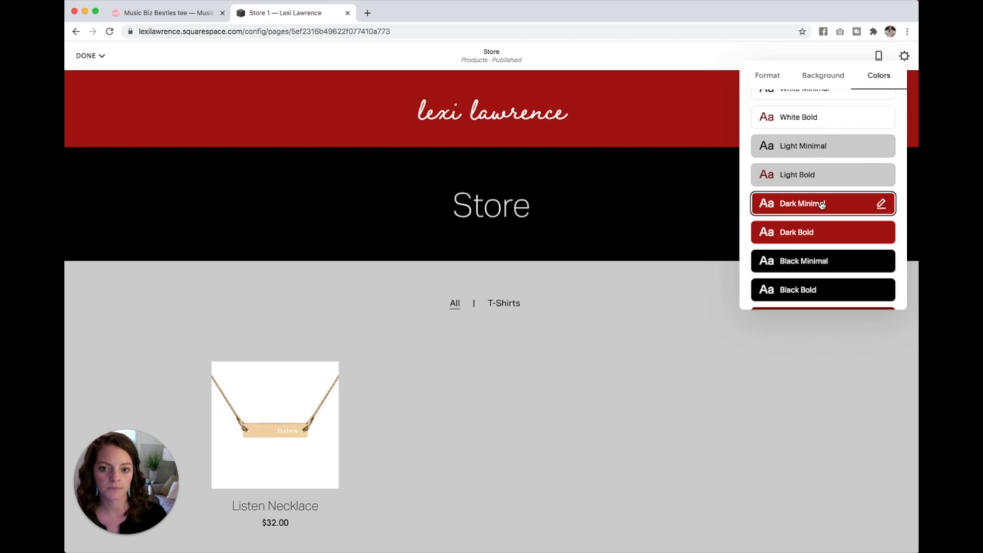
scroll("up", 3)
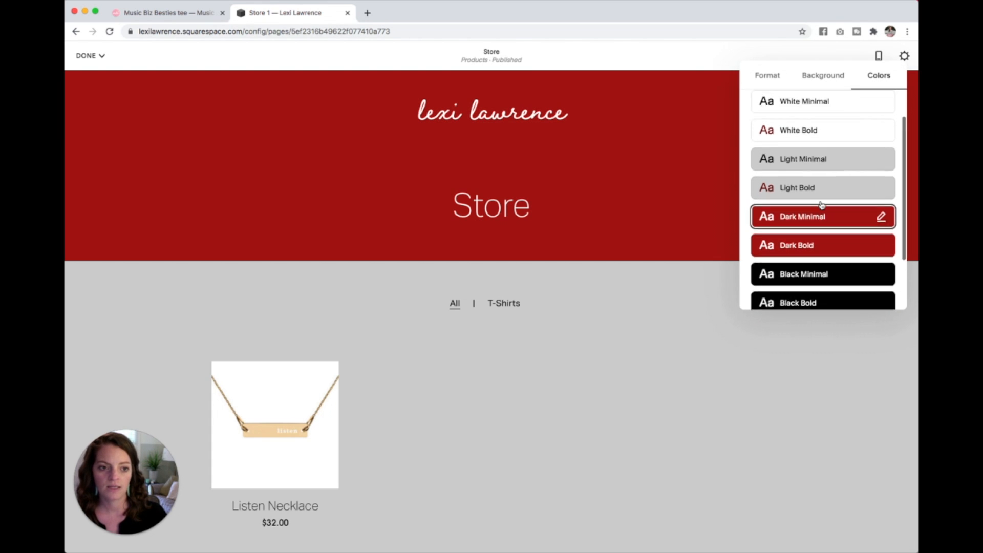
scroll("down", 3)
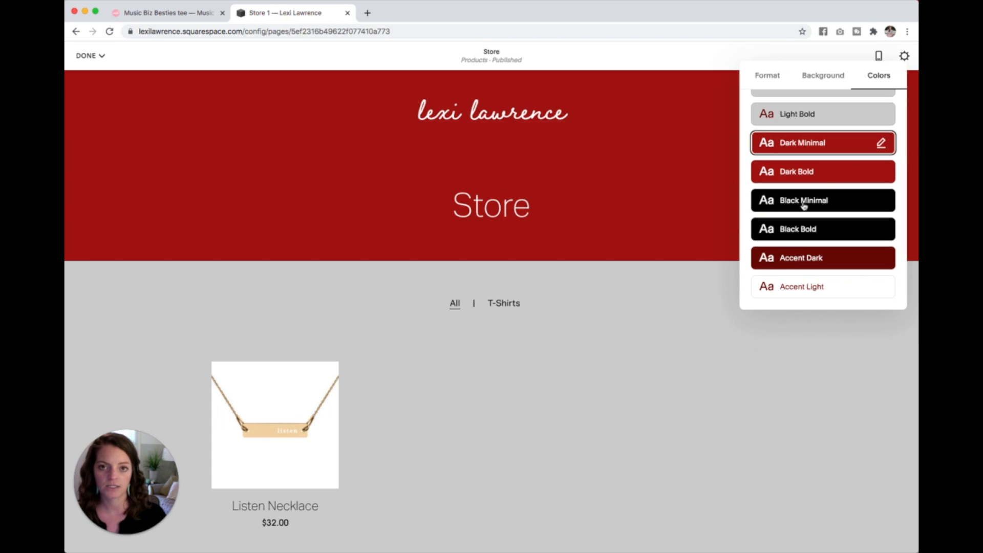
left_click(803, 200)
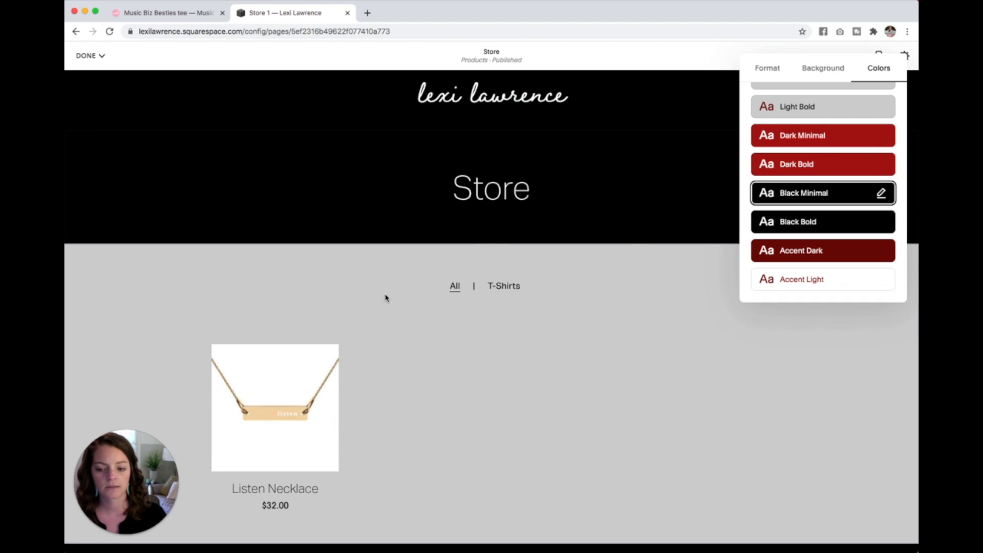
Finish editing with Done and save the Store page changes.
left_click(86, 55)
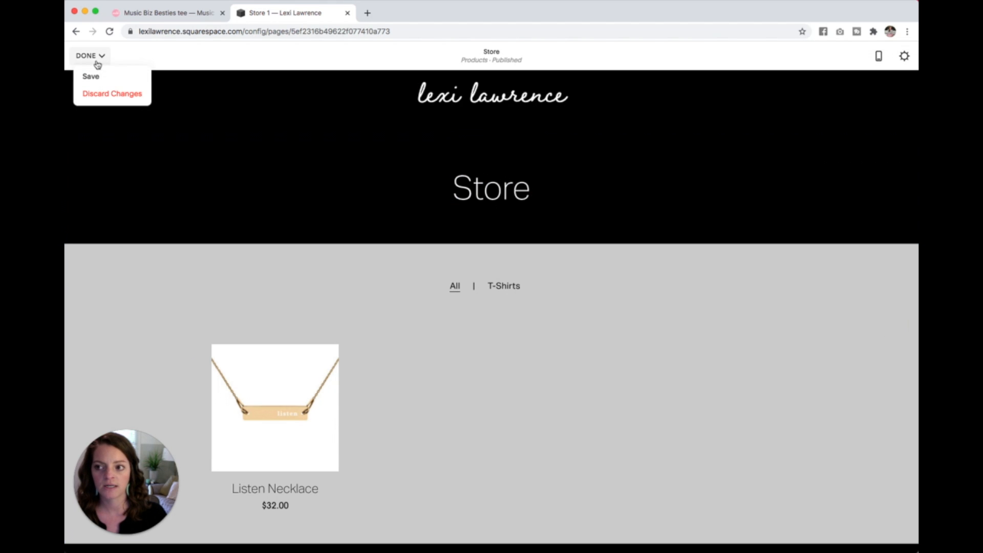
left_click(90, 75)
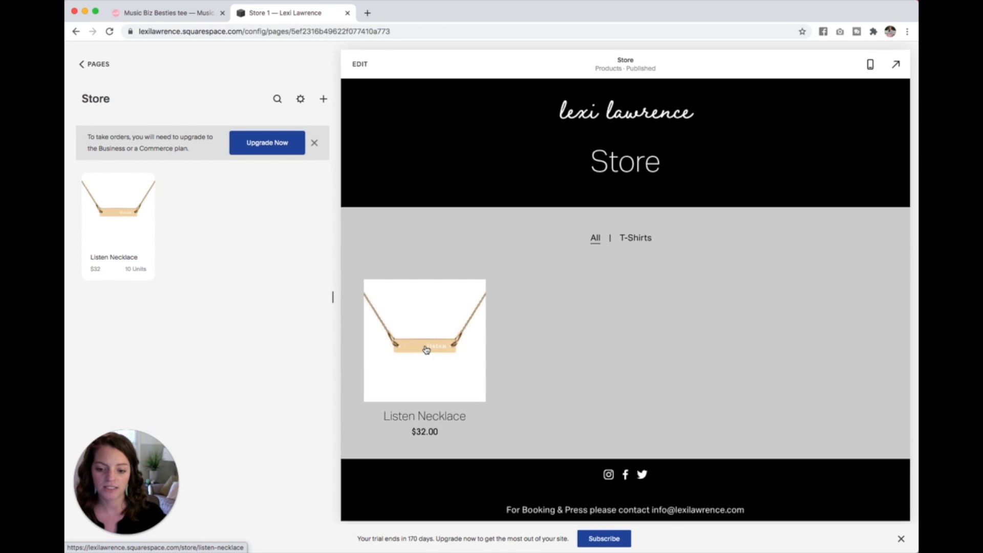
Open the Listen Necklace product page and its Edit Design settings.
left_click(424, 340)
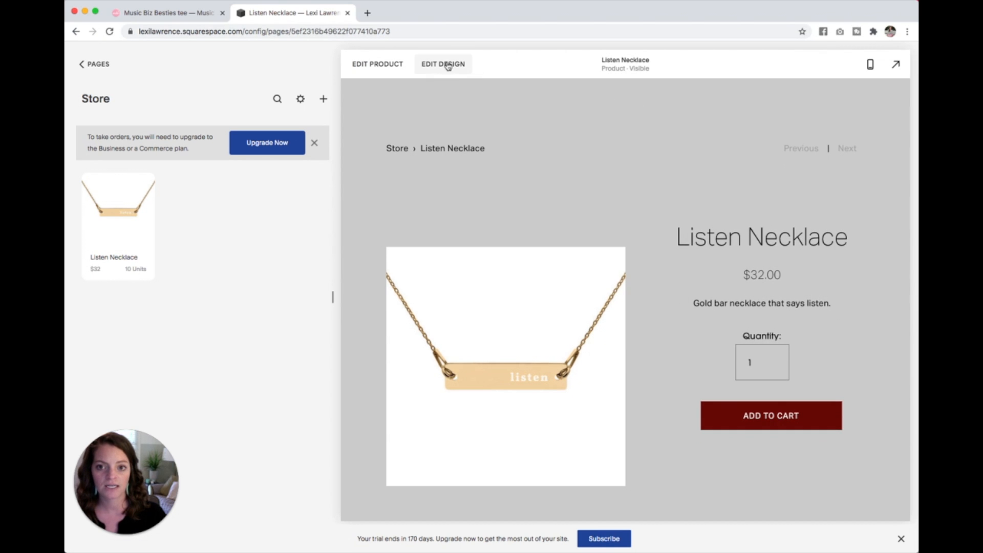
left_click(442, 64)
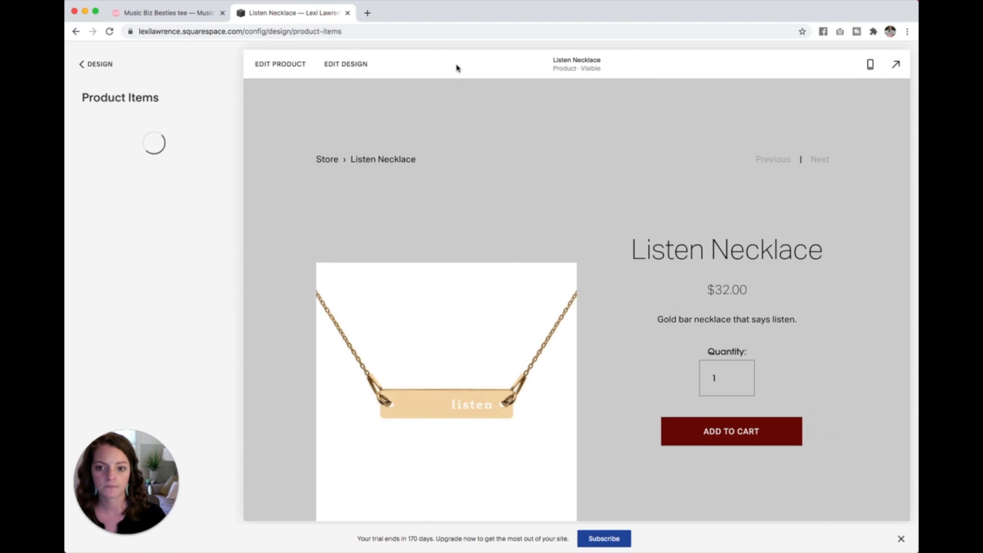
mouse_move(614, 350)
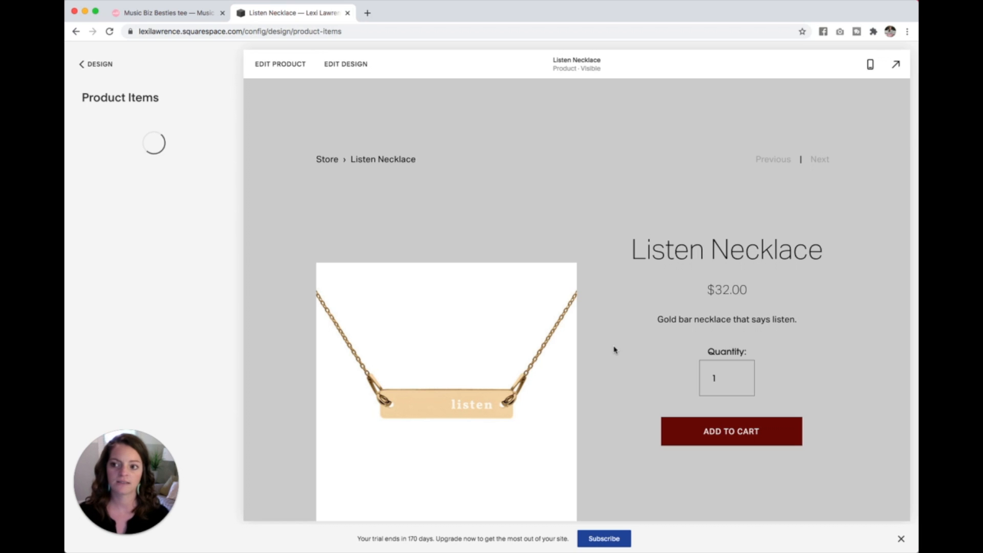
mouse_move(103, 133)
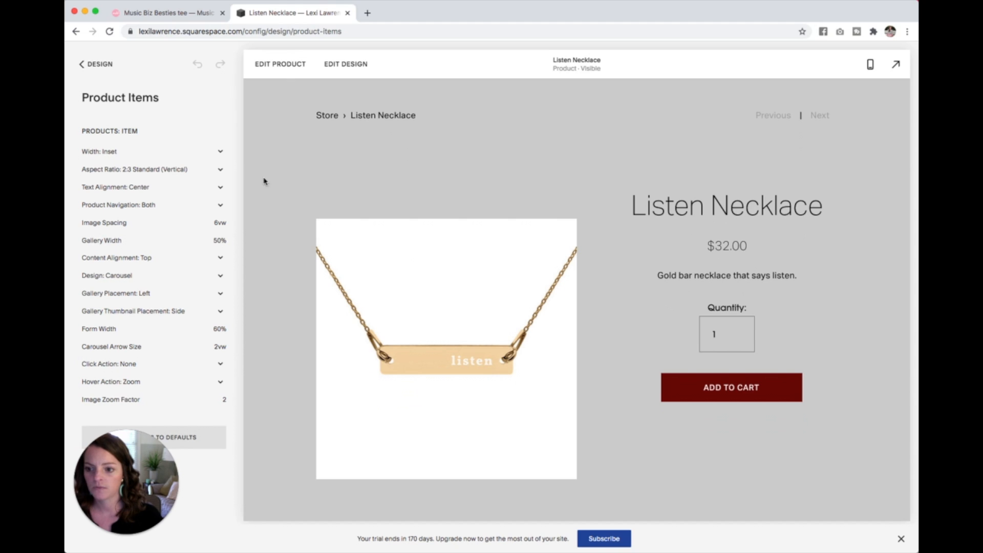
mouse_move(221, 169)
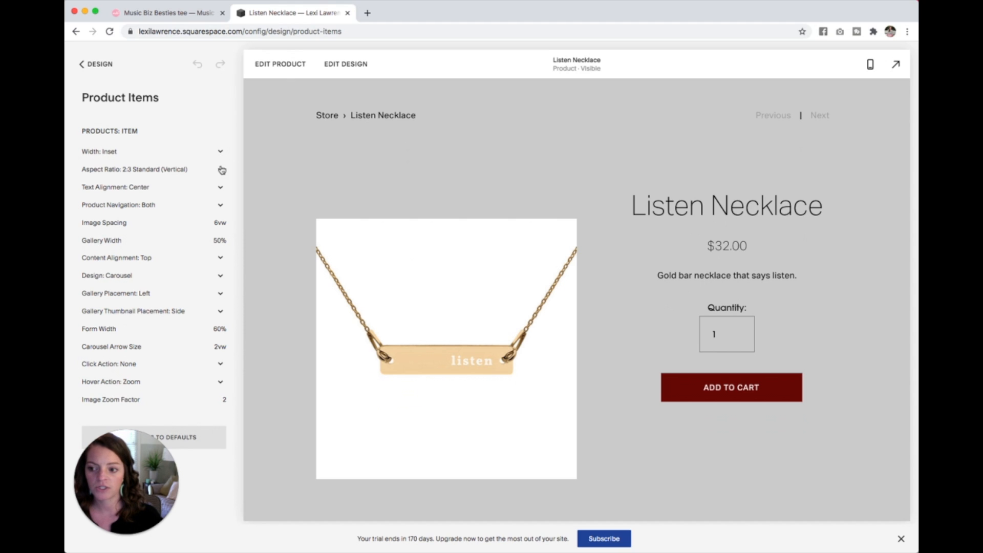
mouse_move(211, 112)
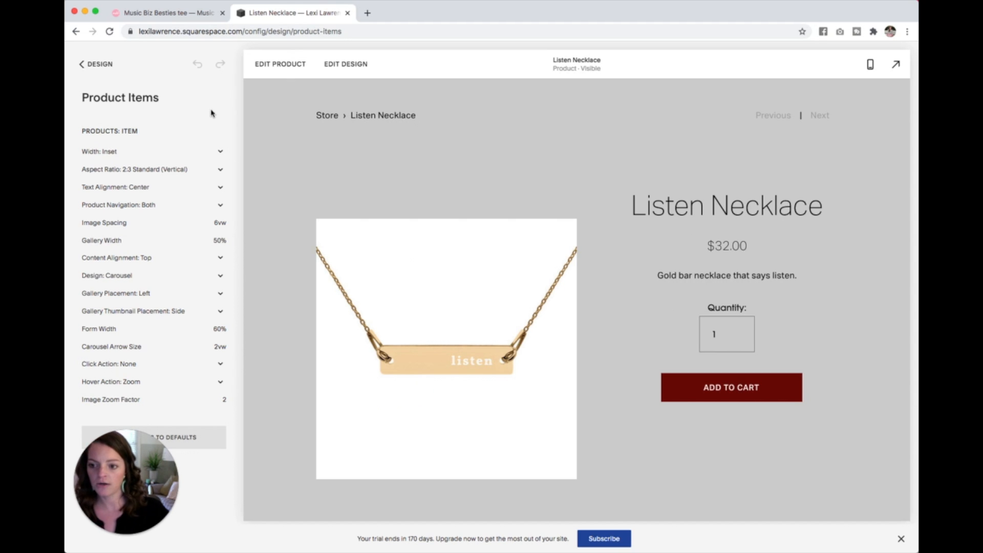
mouse_move(725, 289)
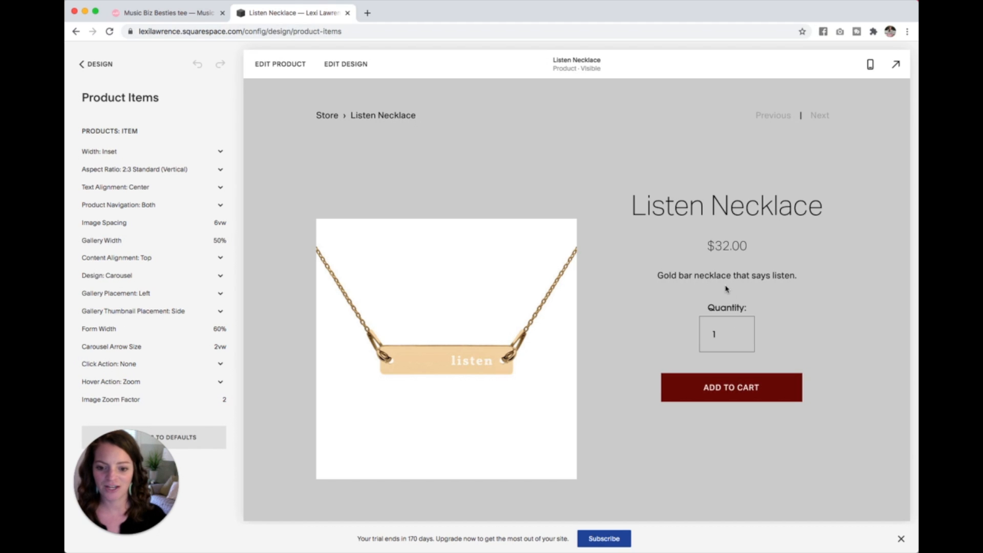
Set the product image aspect ratio to 1:1 Square after briefly reverting to 2:3.
left_click(151, 169)
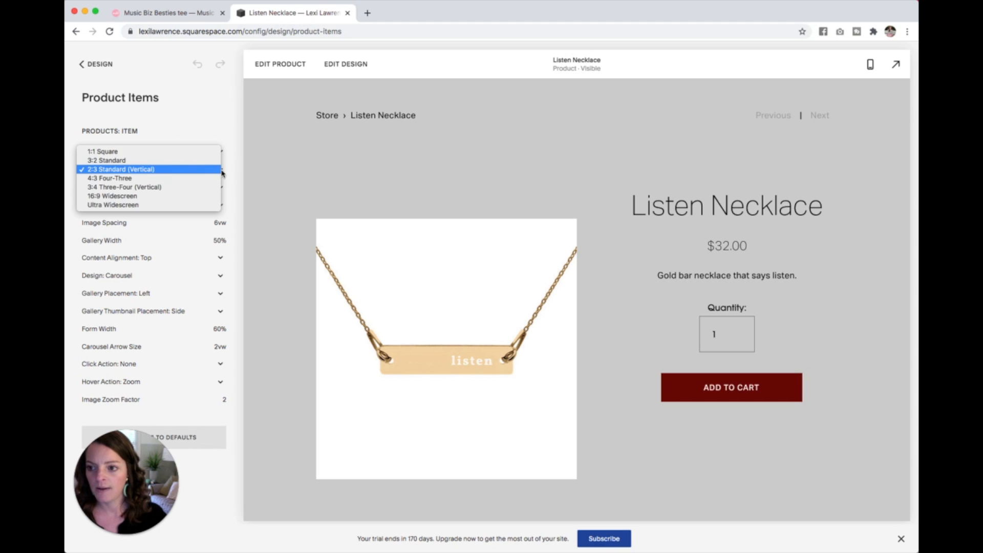
left_click(121, 169)
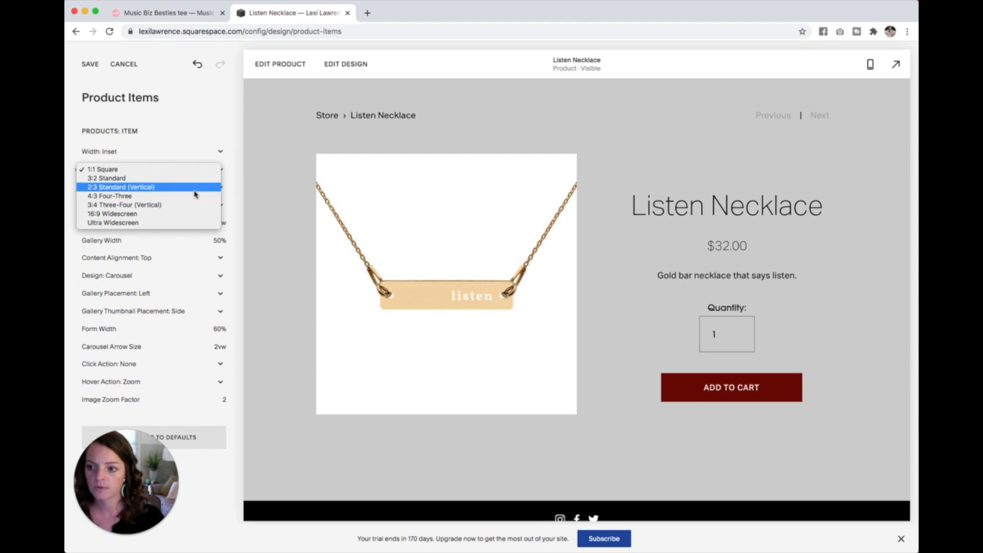
left_click(121, 186)
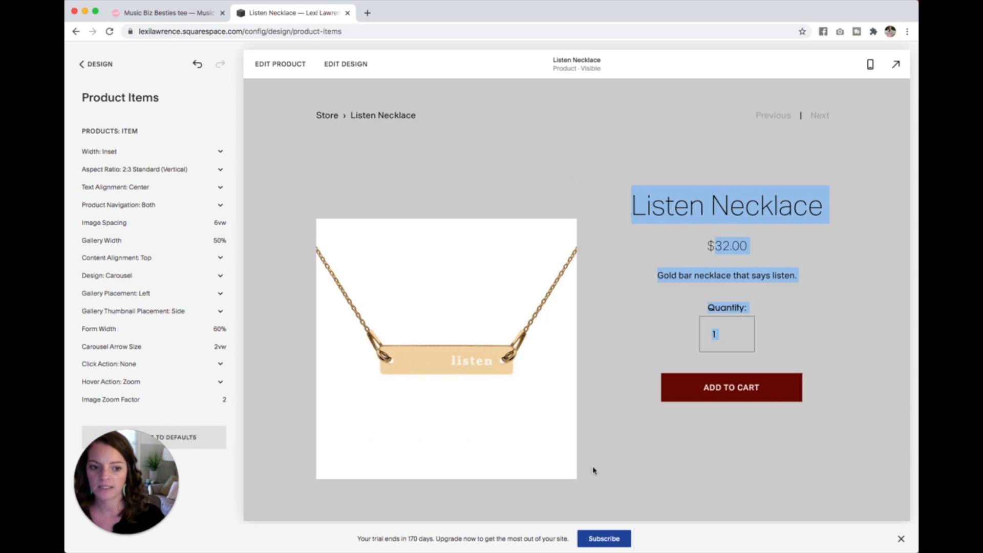
left_click(151, 169)
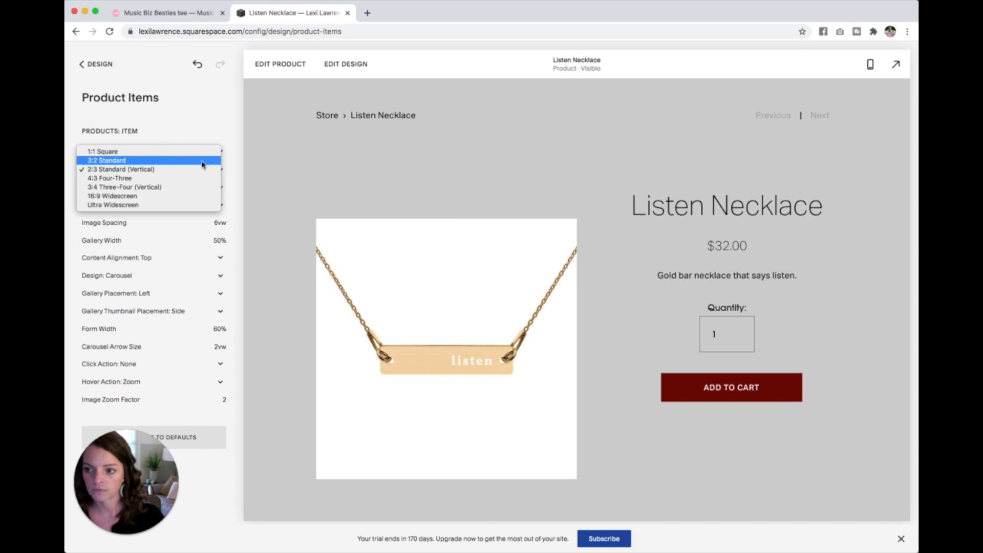
left_click(103, 152)
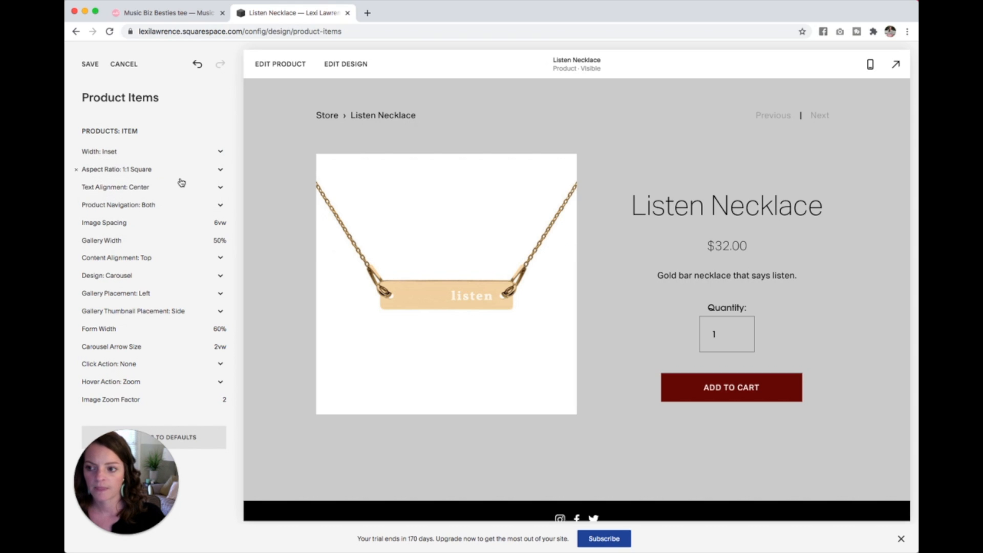
mouse_move(221, 200)
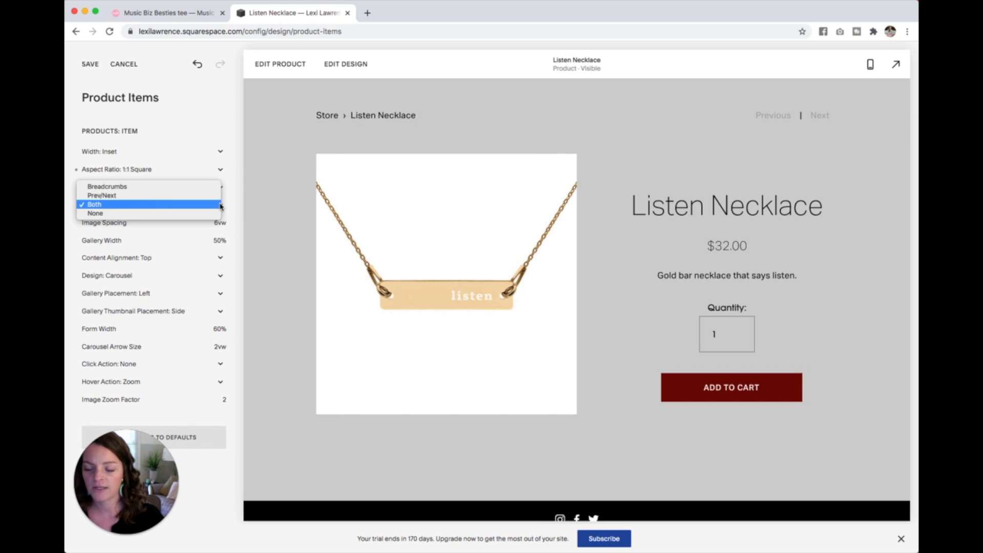
Set Product Navigation to Prev/Next, then to Both breadcrumbs and previous/next links.
left_click(94, 203)
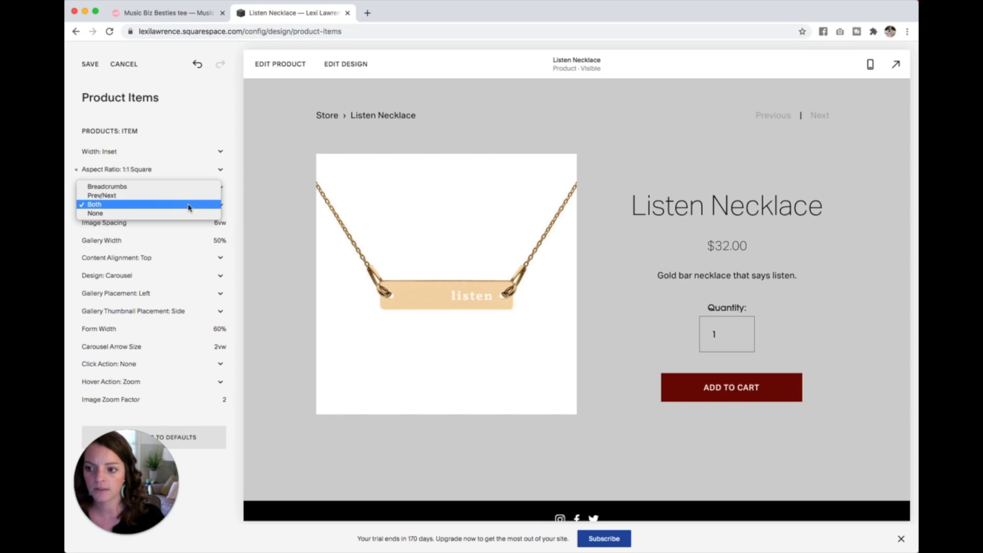
left_click(107, 186)
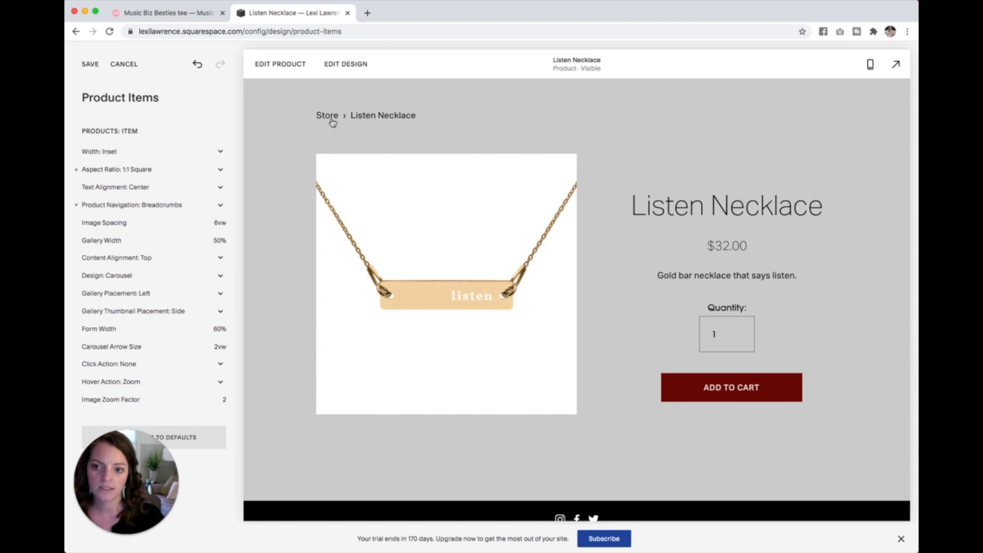
mouse_move(228, 212)
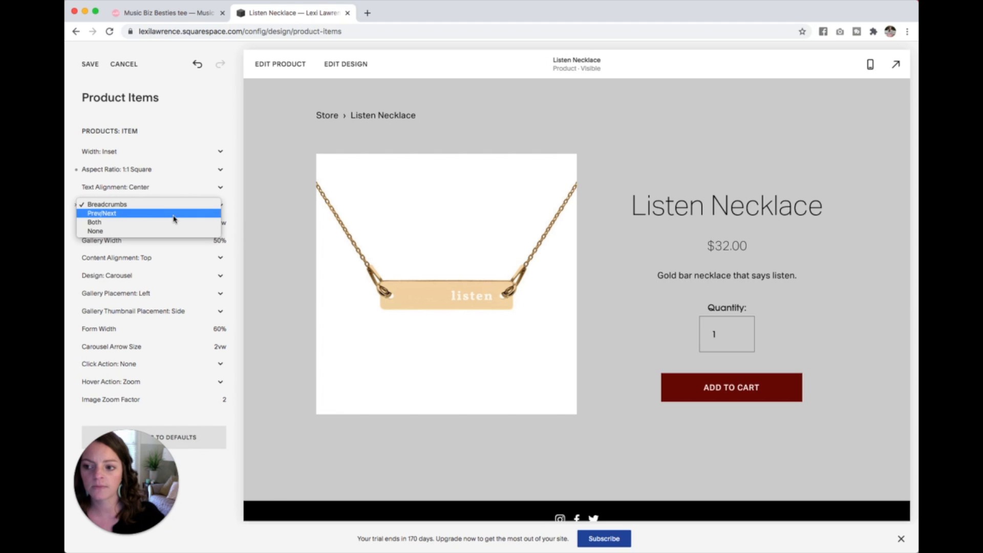
left_click(101, 213)
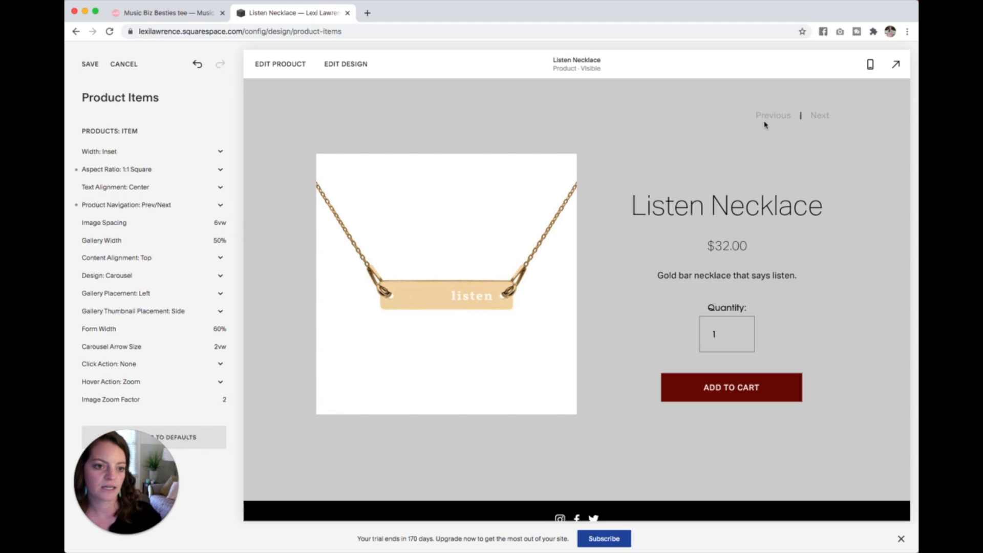
mouse_move(770, 120)
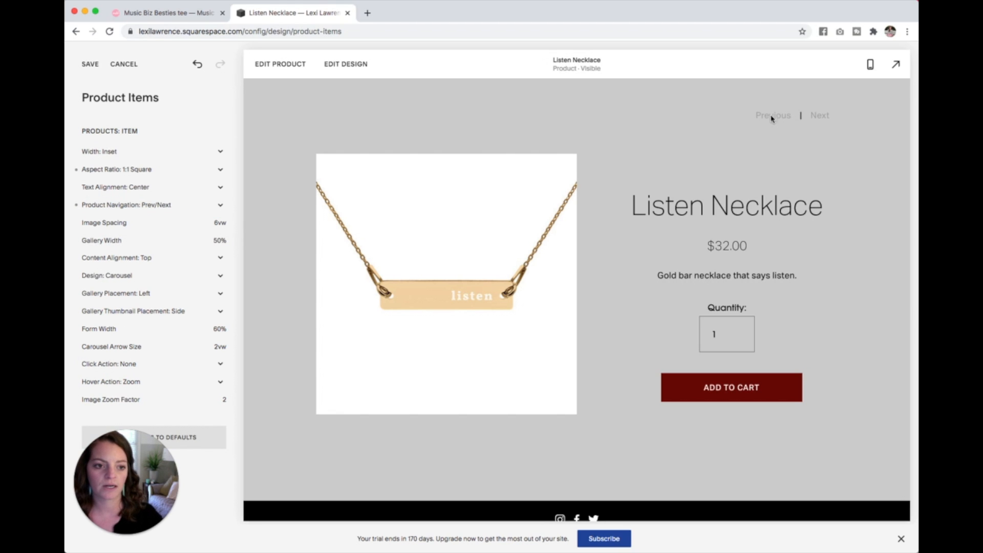
mouse_move(871, 157)
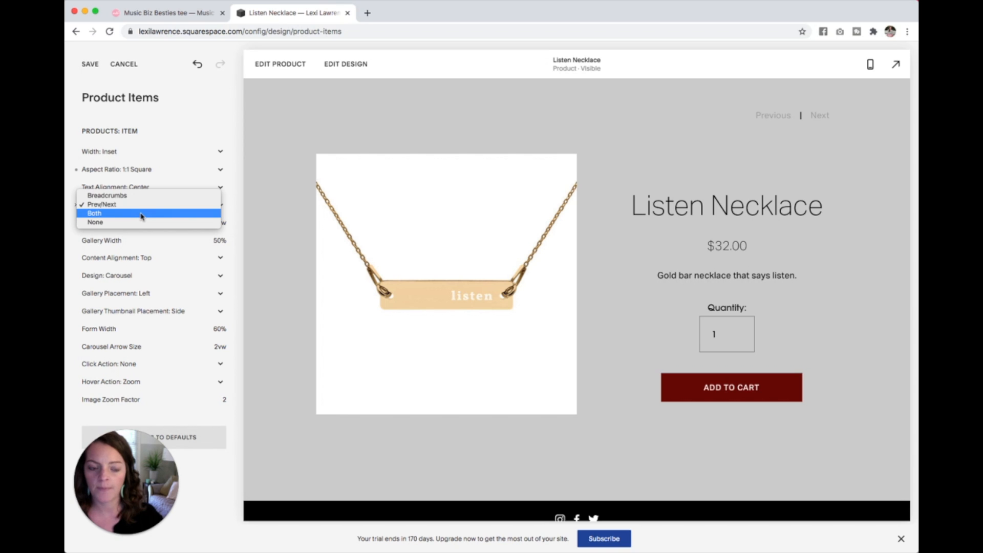
left_click(94, 213)
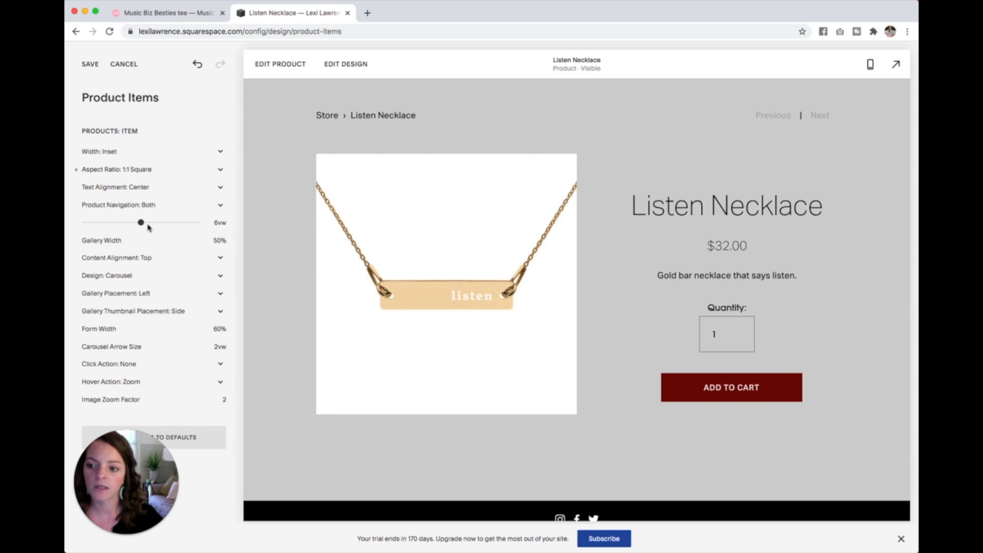
Set Gallery Width to 46%, Content Alignment to Center and Design to Slideshow.
left_click_drag(140, 222, 159, 222)
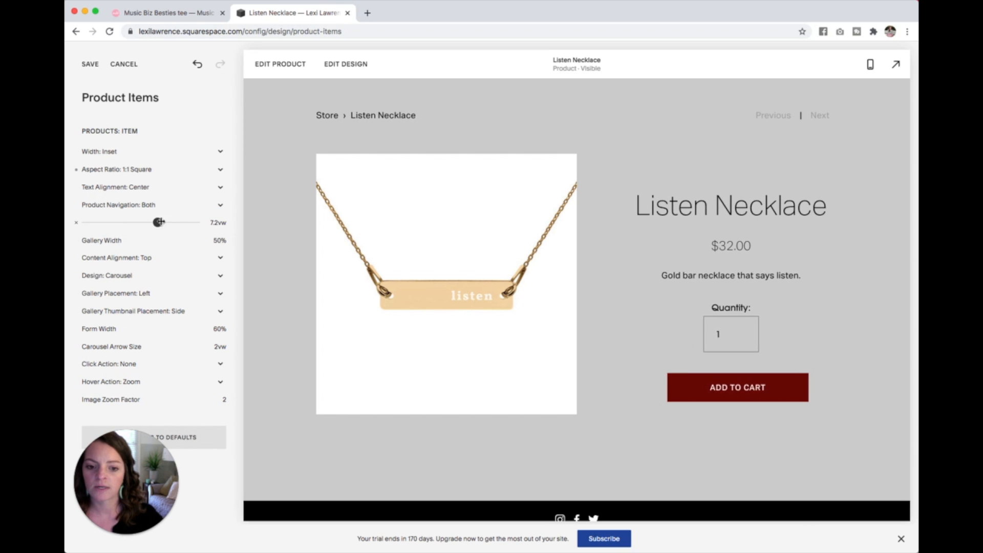
left_click_drag(160, 223, 151, 222)
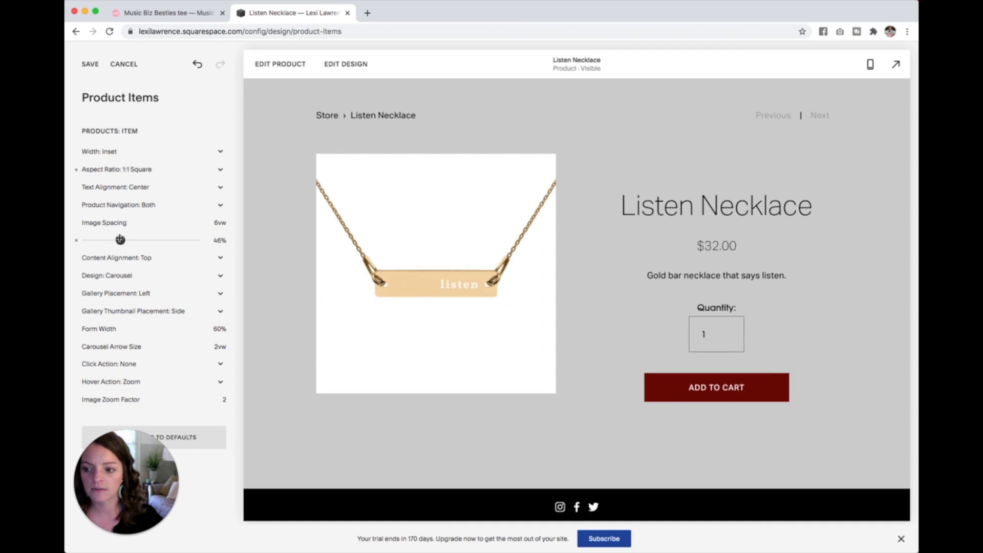
left_click(151, 257)
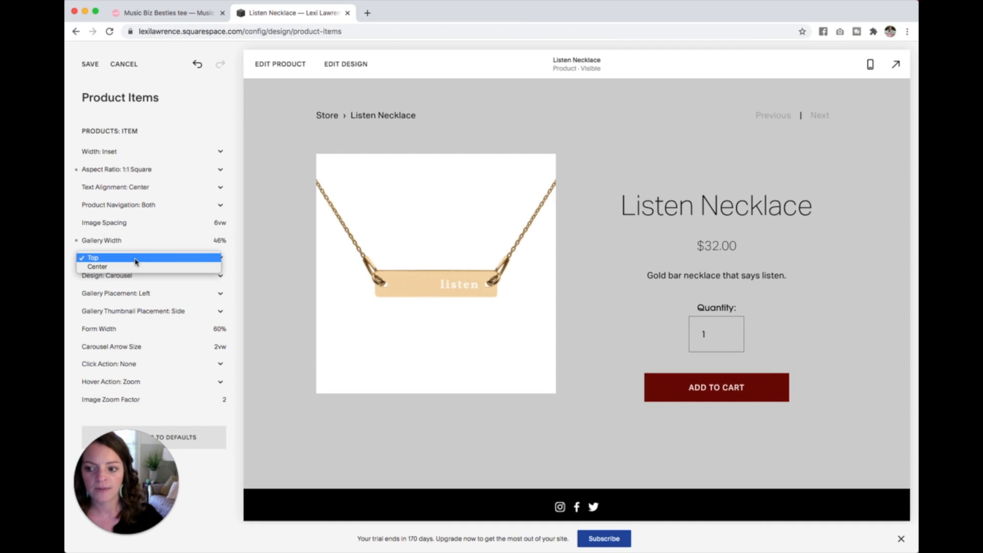
left_click(98, 266)
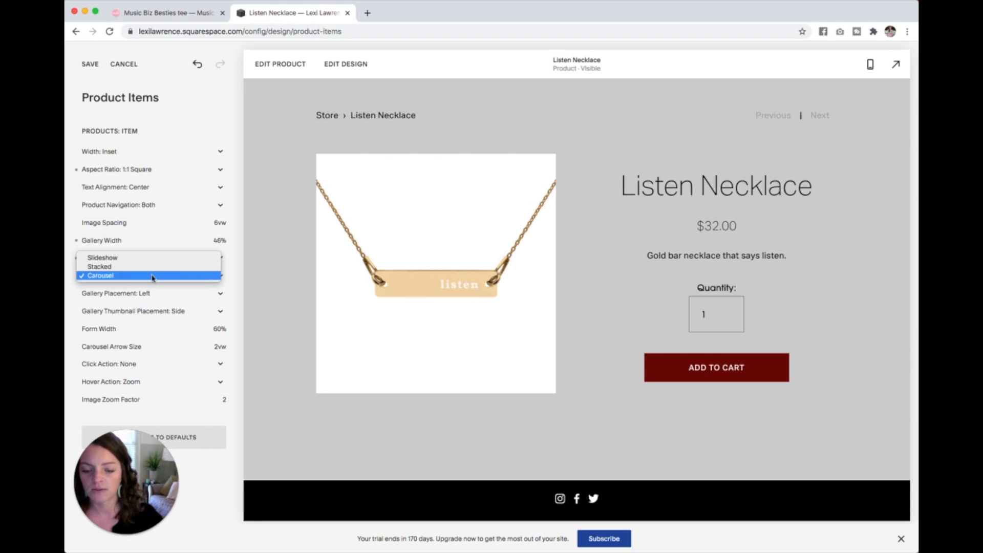
mouse_move(102, 257)
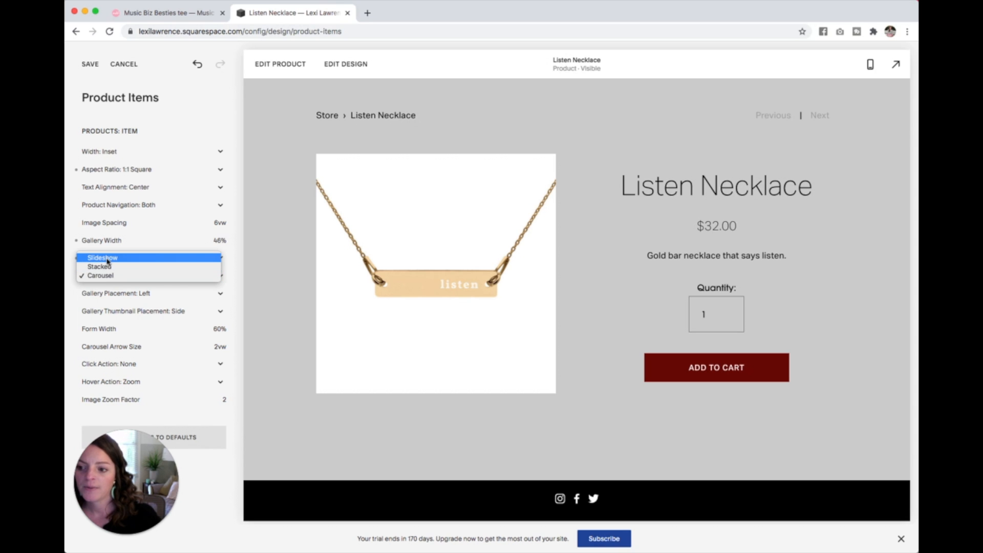
left_click(102, 258)
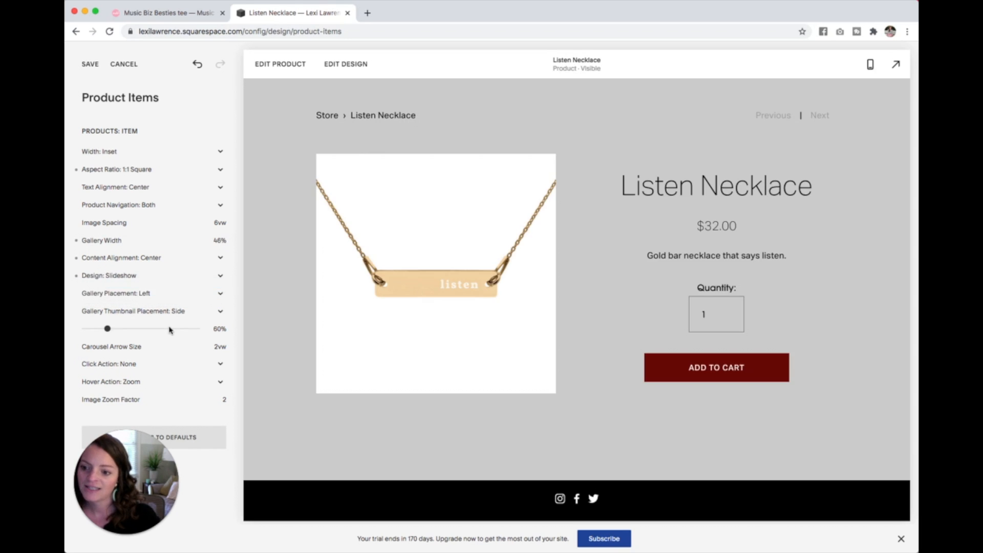
Keep Gallery Thumbnail Placement on Side and Hover Action on Zoom.
left_click(150, 310)
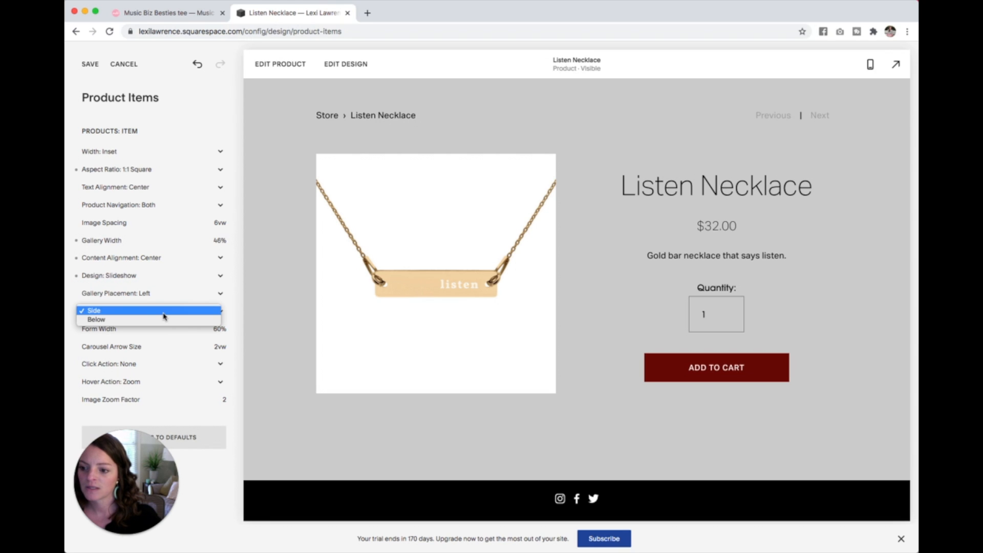
left_click(95, 310)
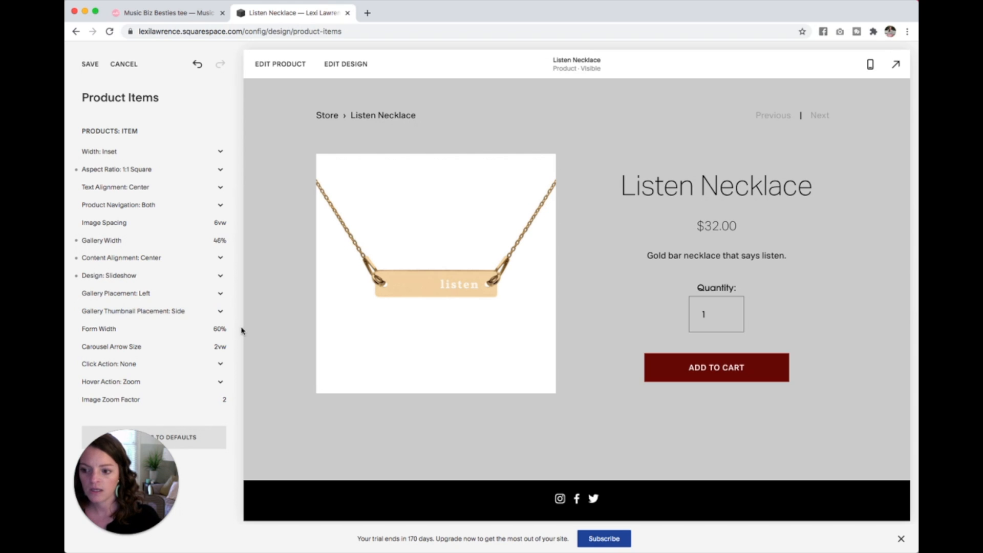
left_click(151, 364)
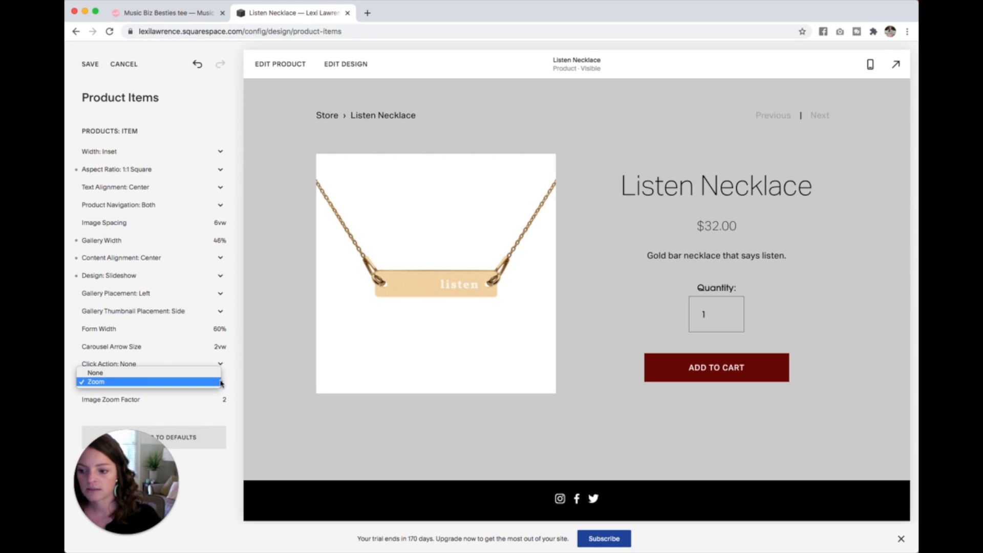
left_click(96, 382)
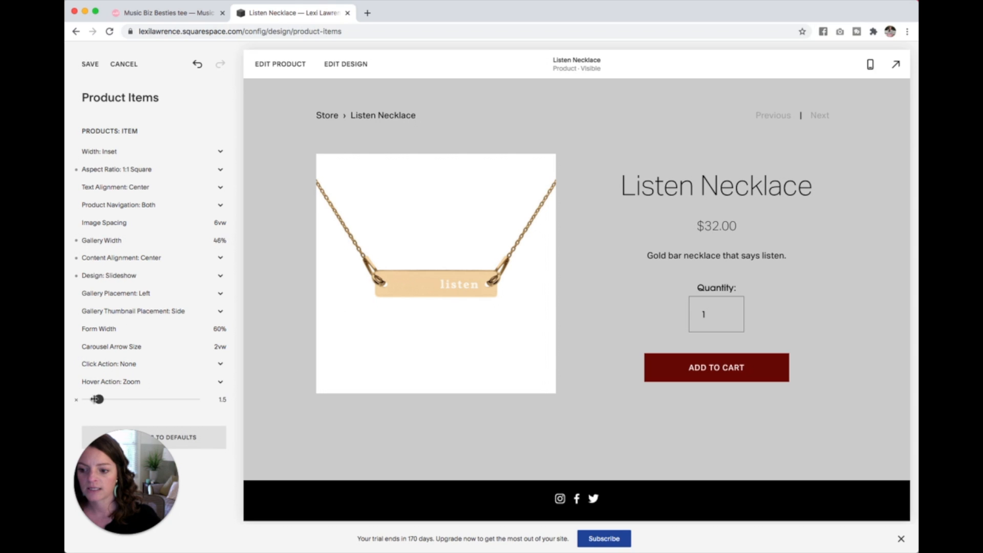
mouse_move(490, 289)
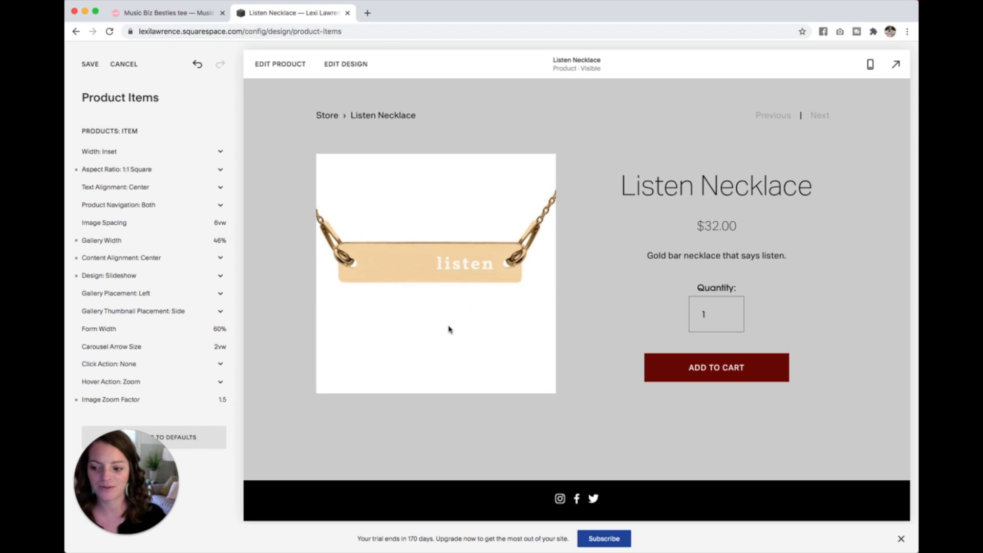
mouse_move(264, 371)
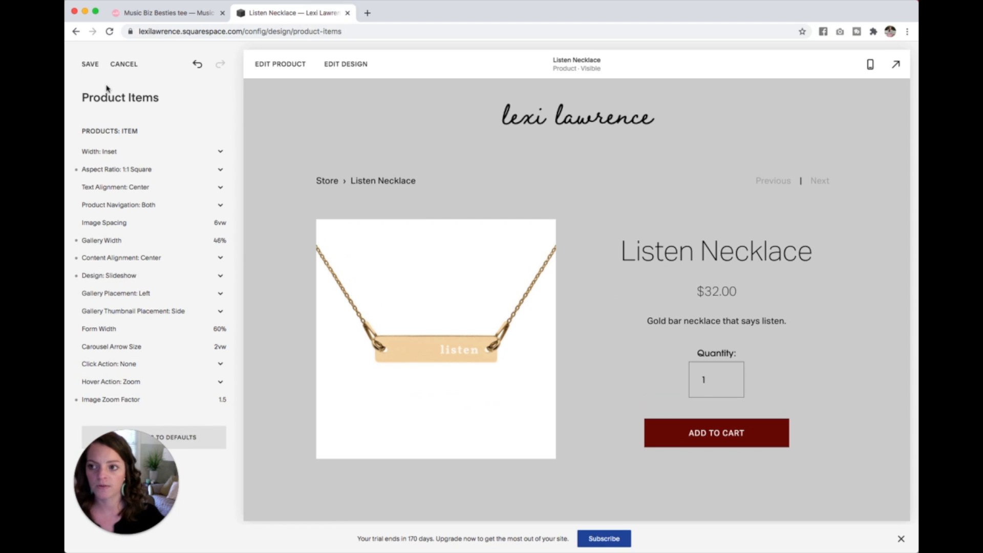
Save the Listen Necklace product item design and return to the main Design menu.
left_click(90, 64)
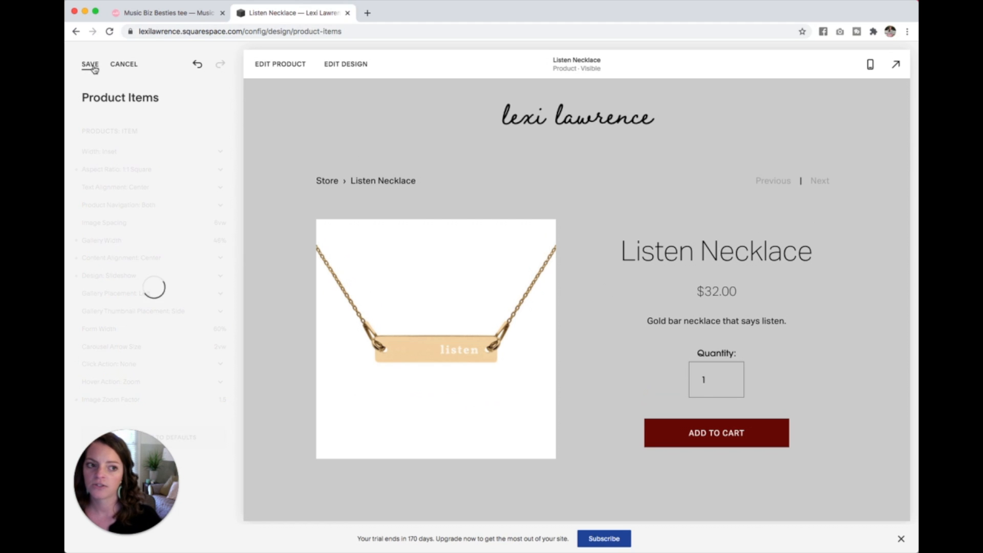
left_click(89, 64)
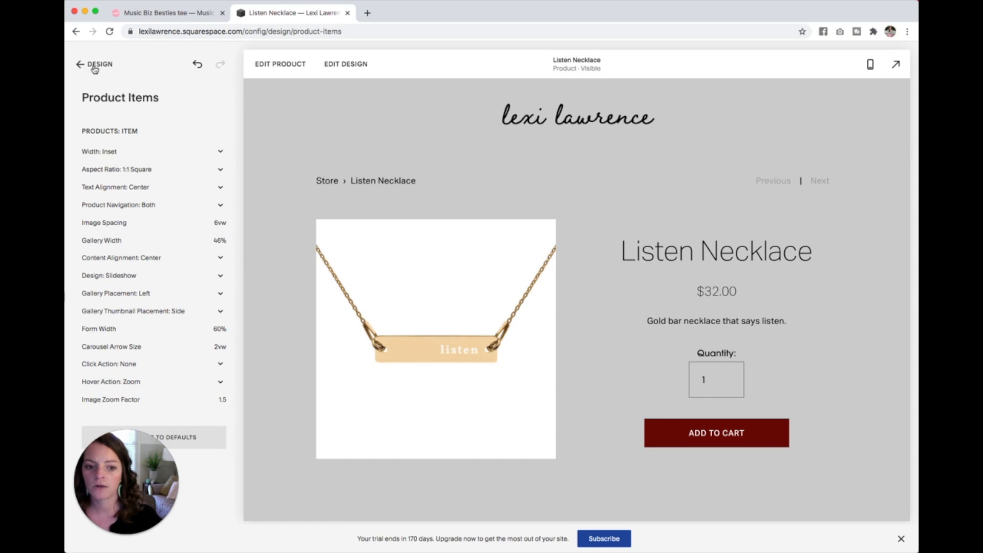
left_click(79, 65)
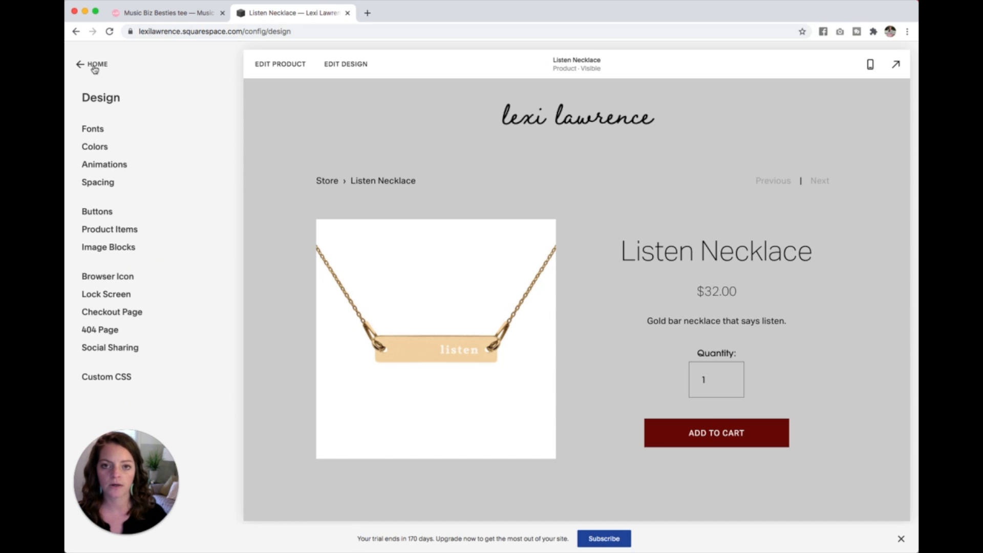